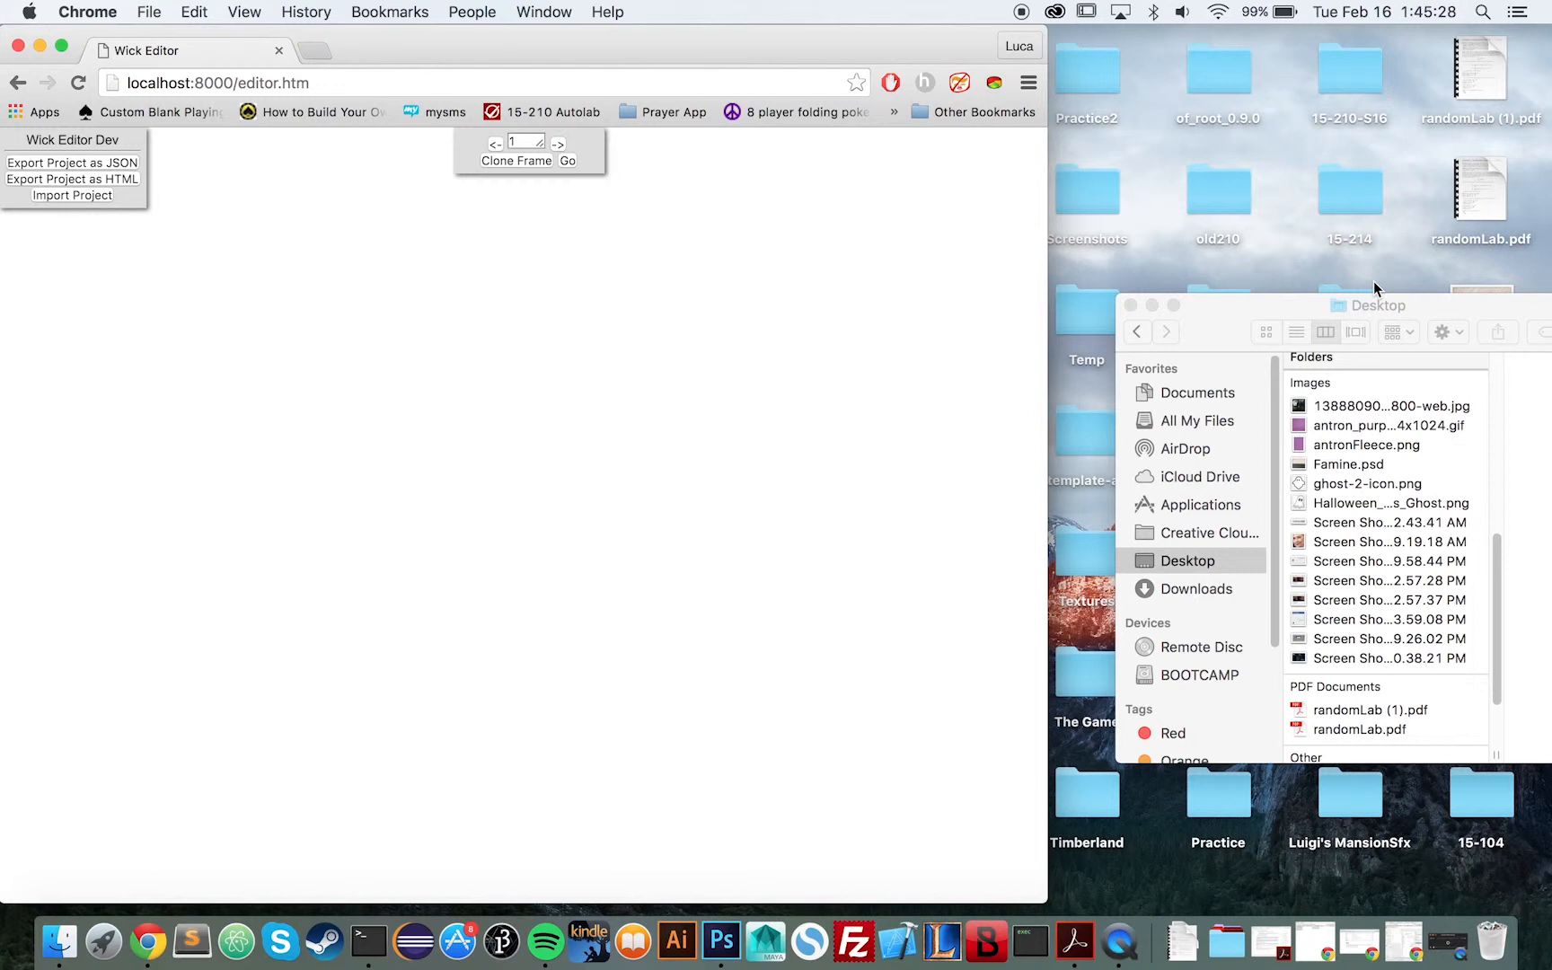
mouse_move(1419, 317)
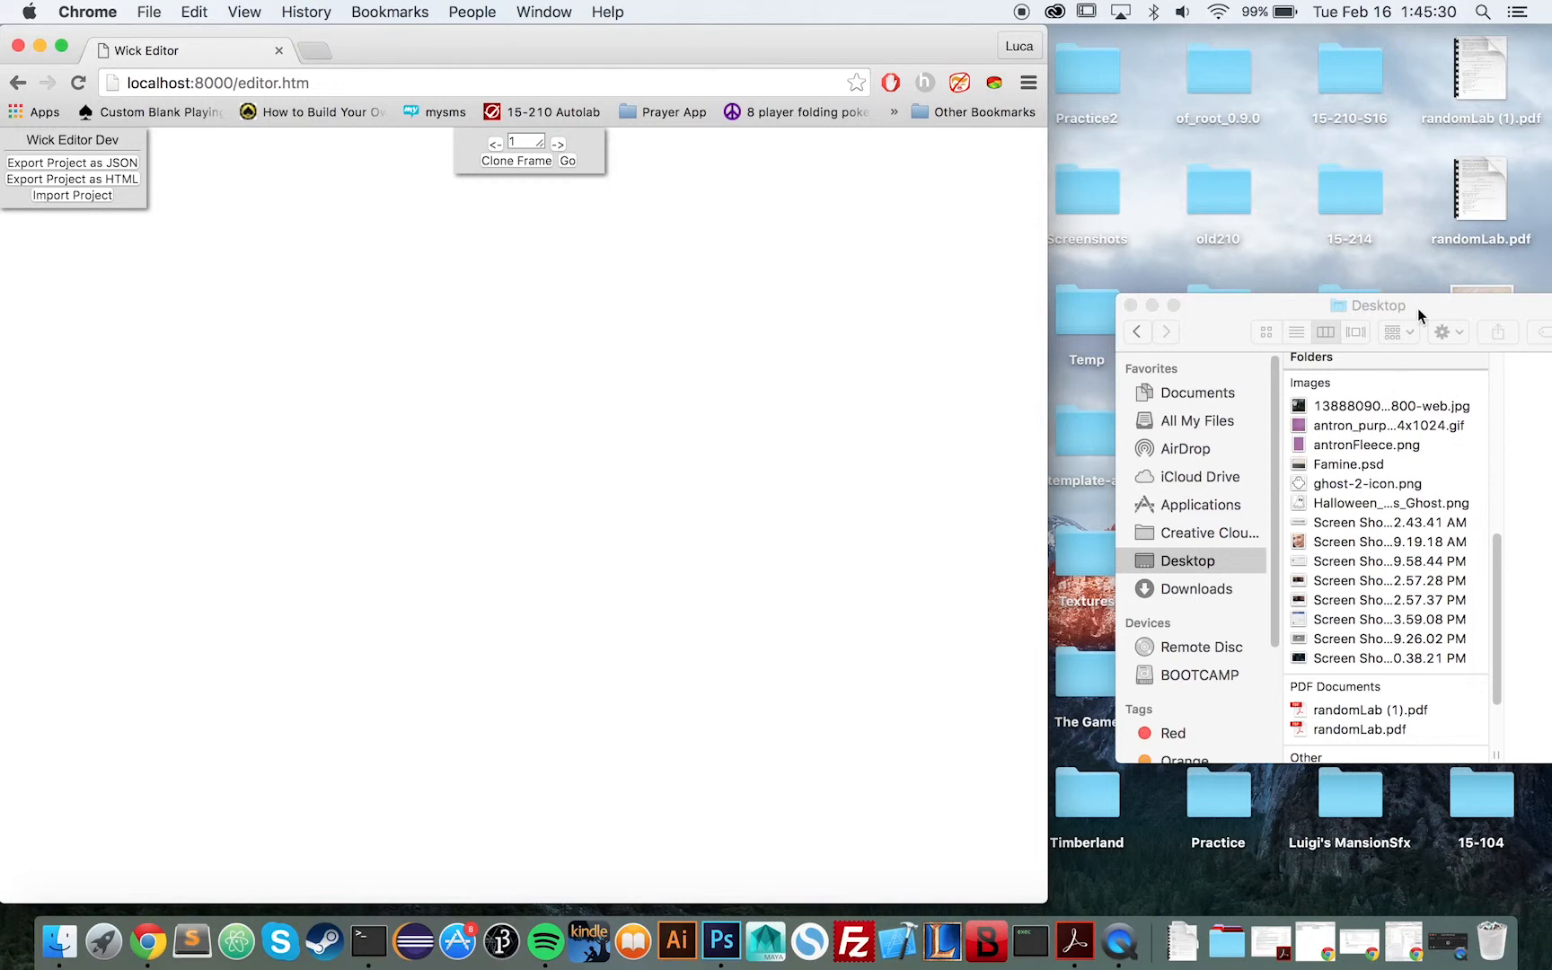
mouse_move(348, 283)
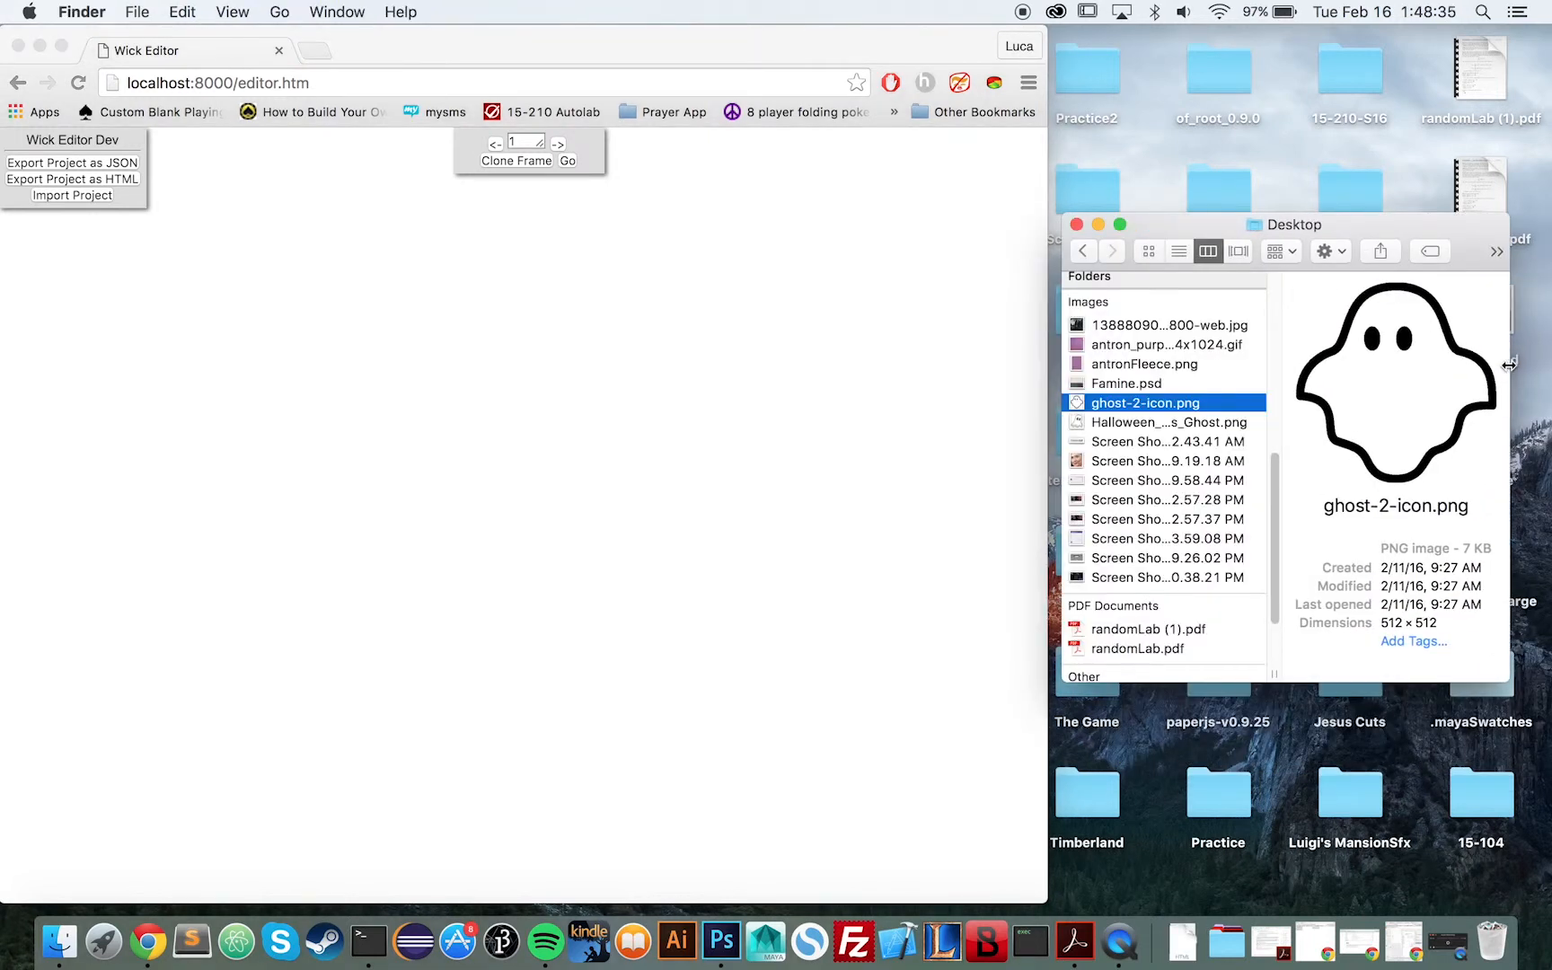
mouse_move(1304, 405)
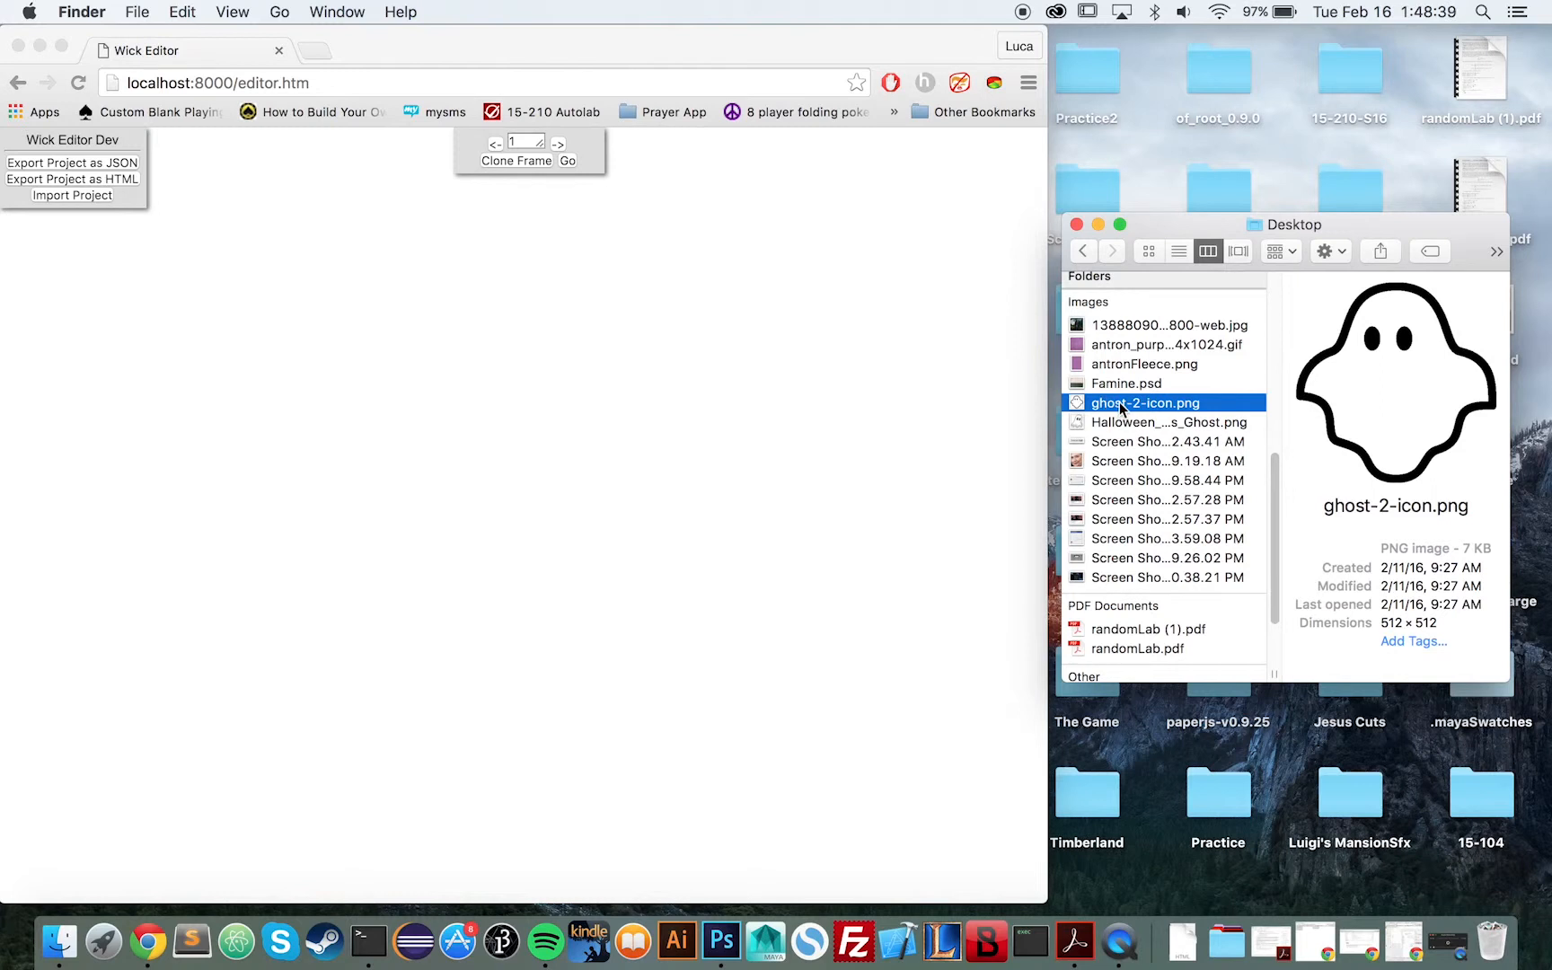
mouse_move(1126, 429)
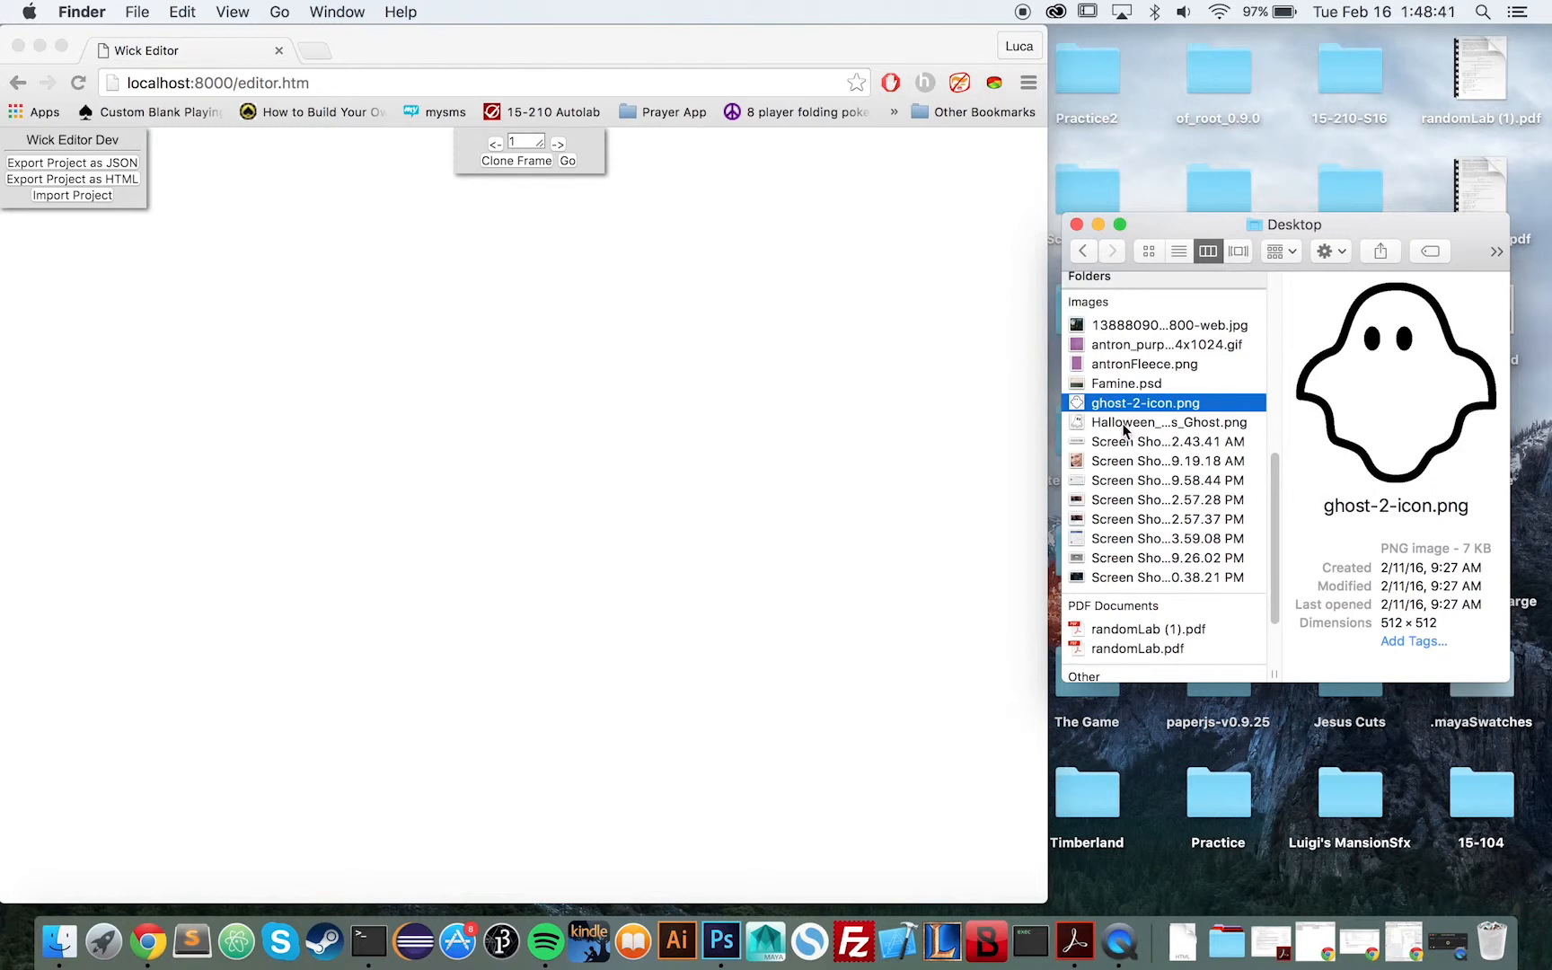
- Import the Halloween ghost PNG onto the canvas and settle it in the lower-left area
left_click(1169, 421)
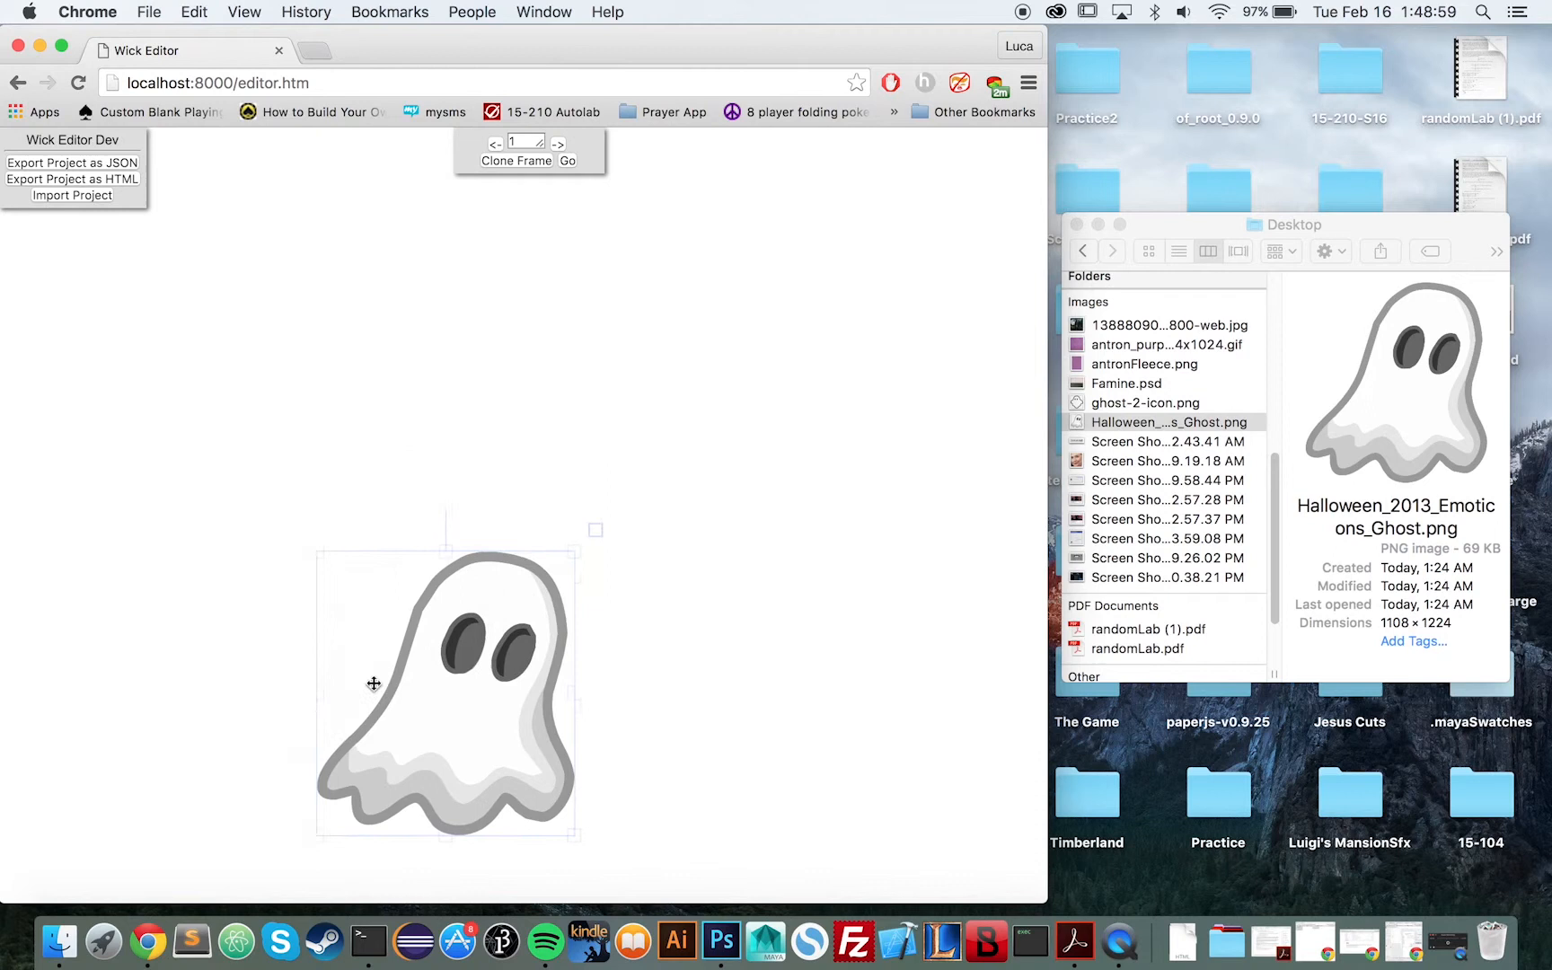
left_click_drag(373, 682, 512, 544)
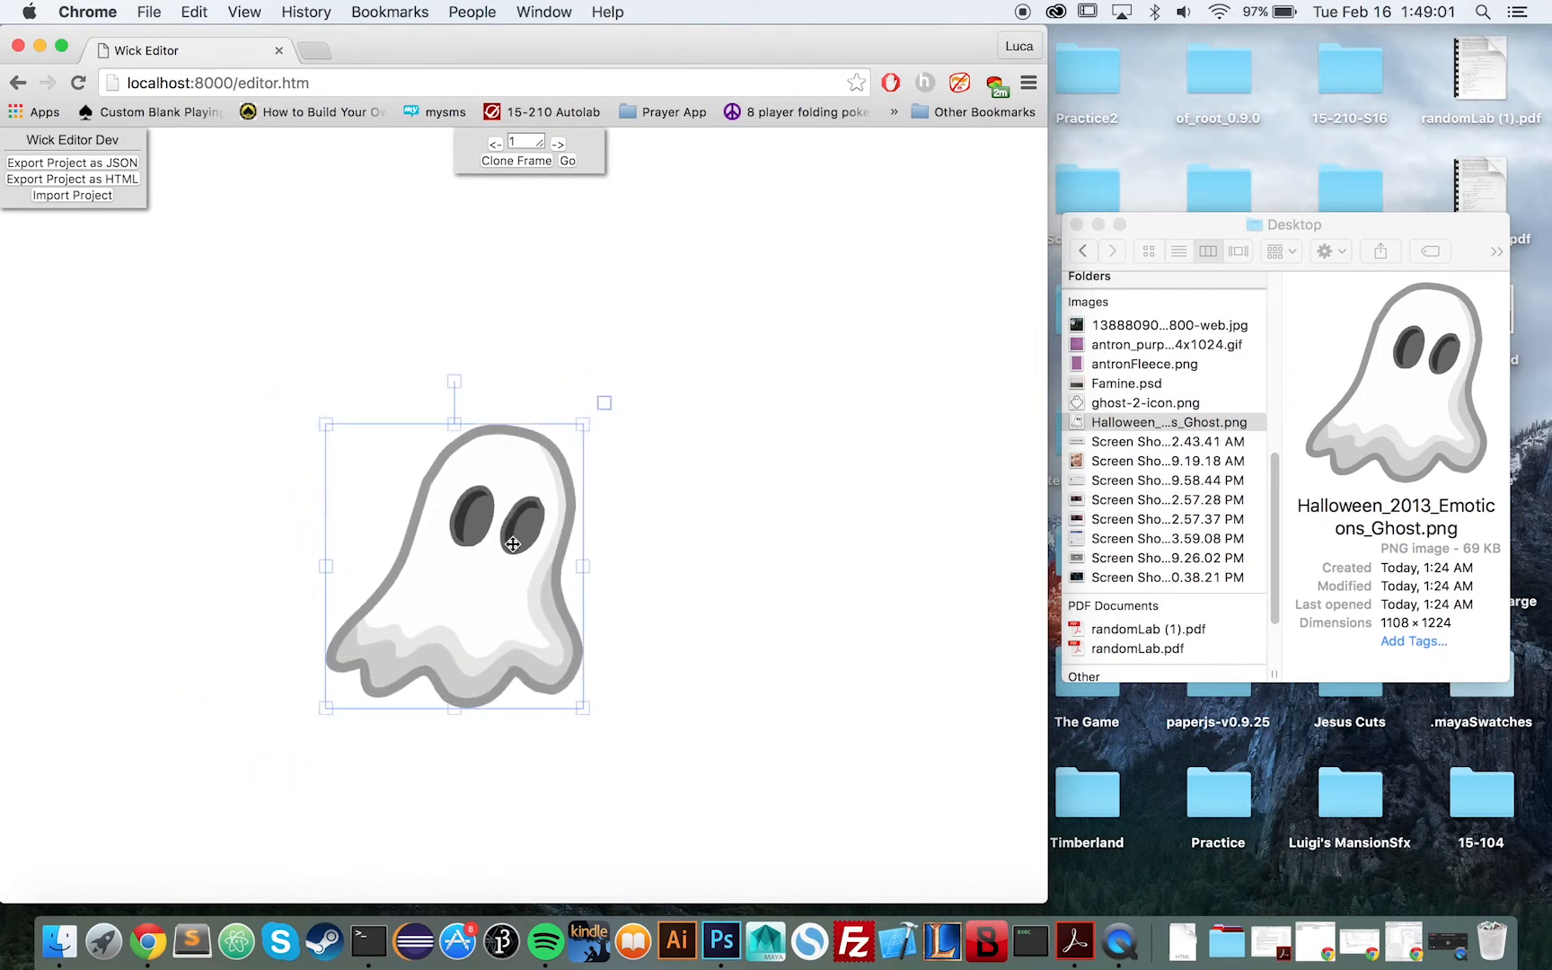
mouse_move(319, 531)
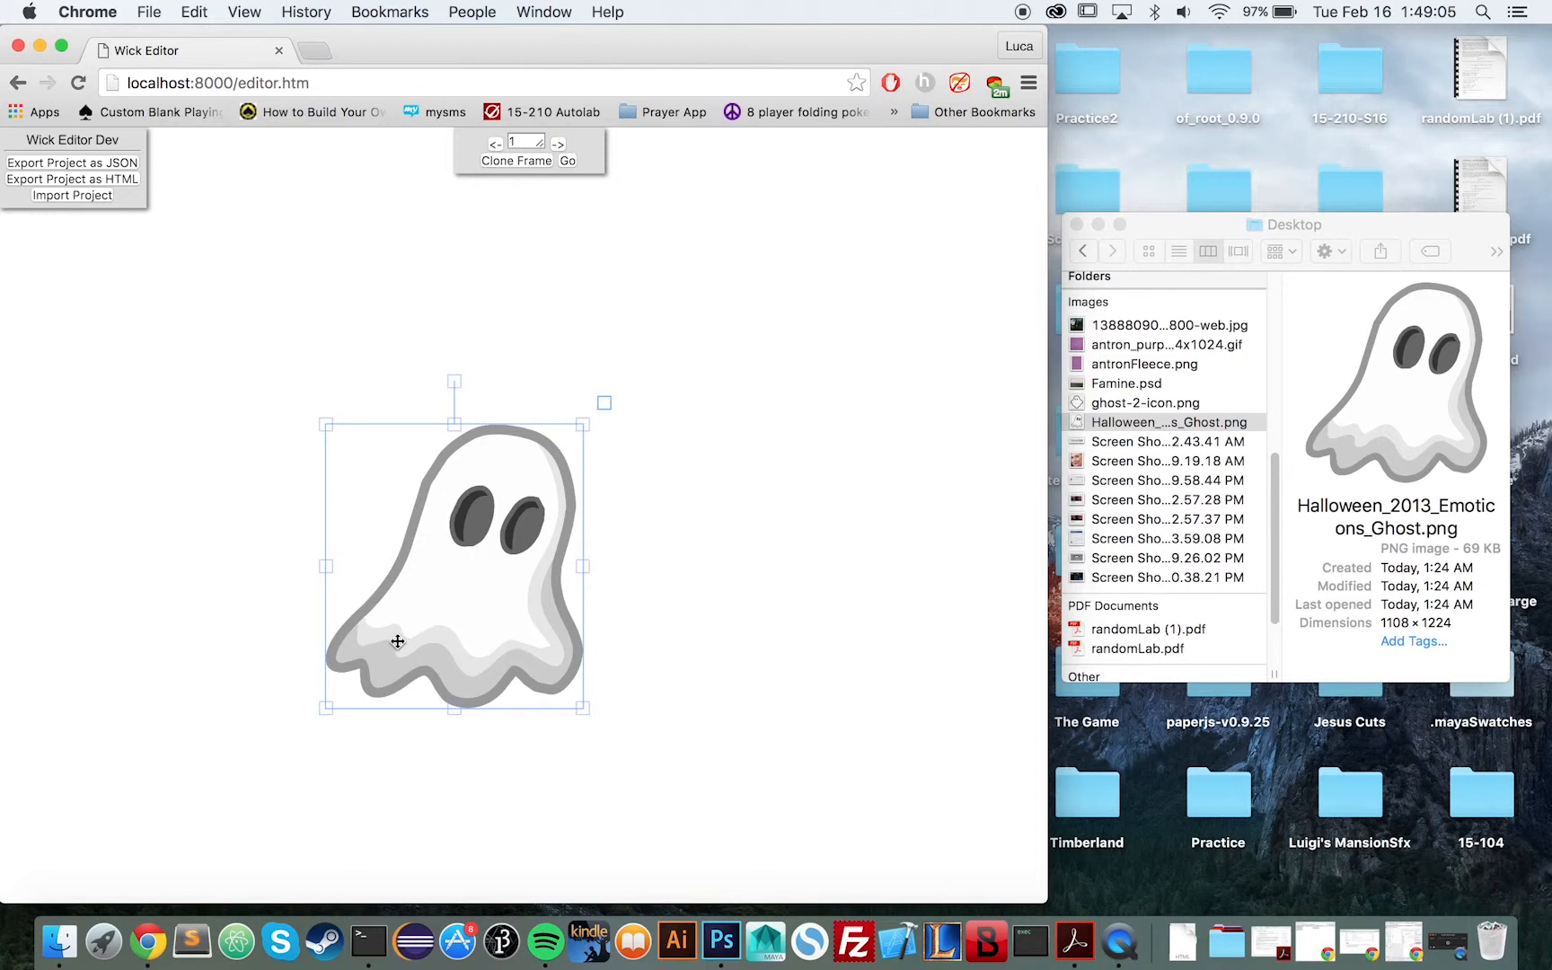
left_click_drag(397, 640, 277, 623)
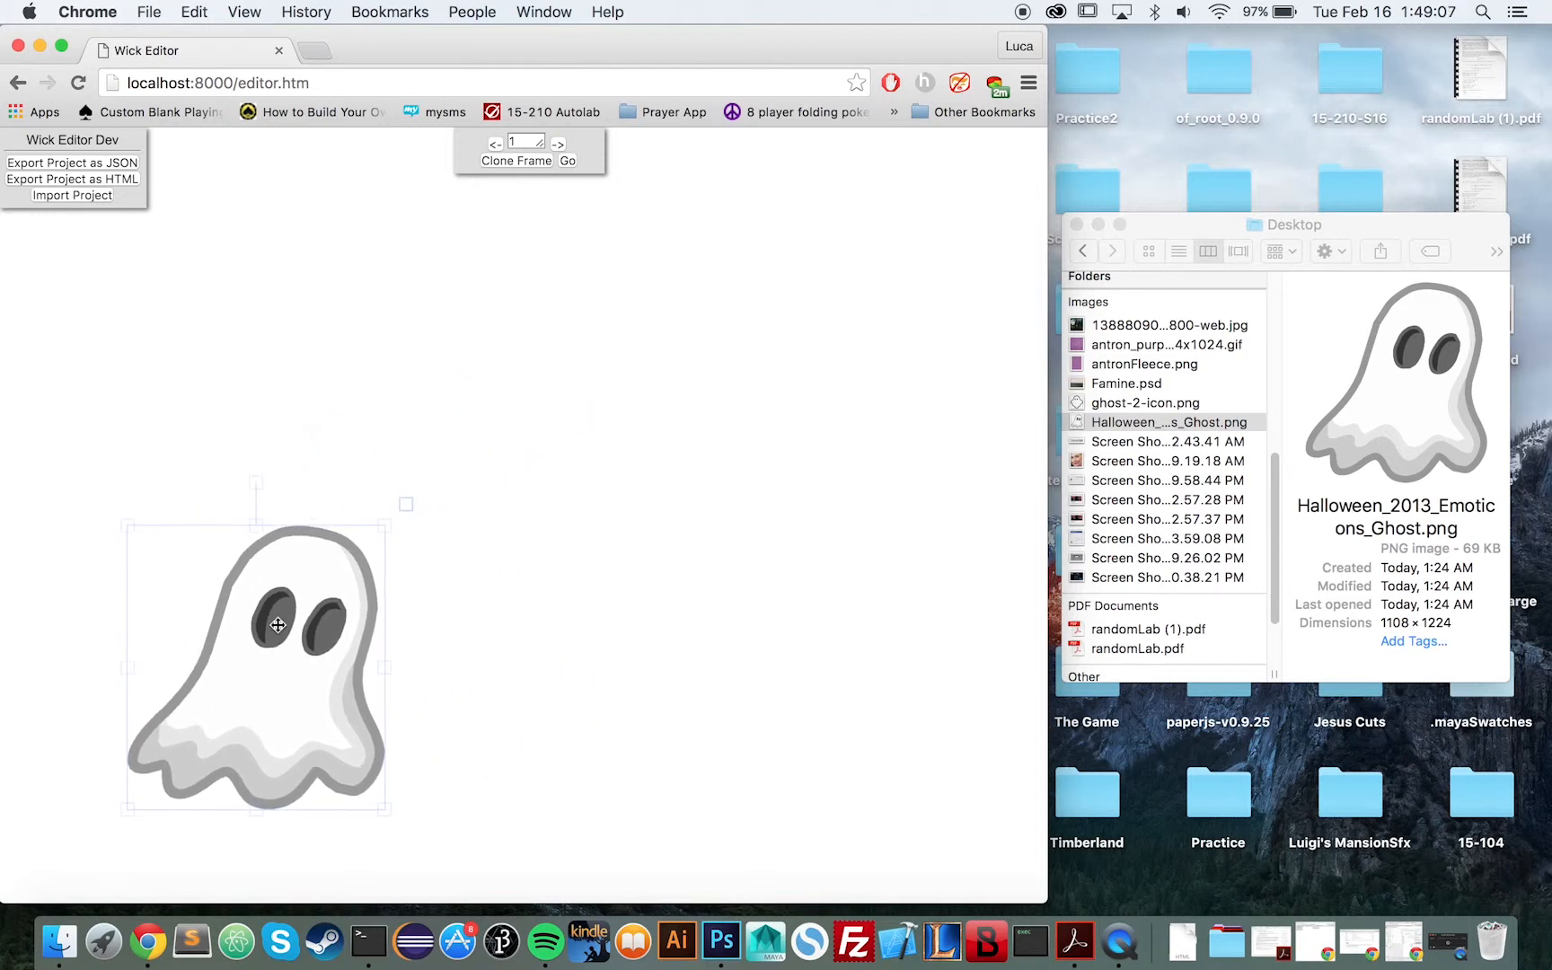
left_click_drag(278, 623, 642, 516)
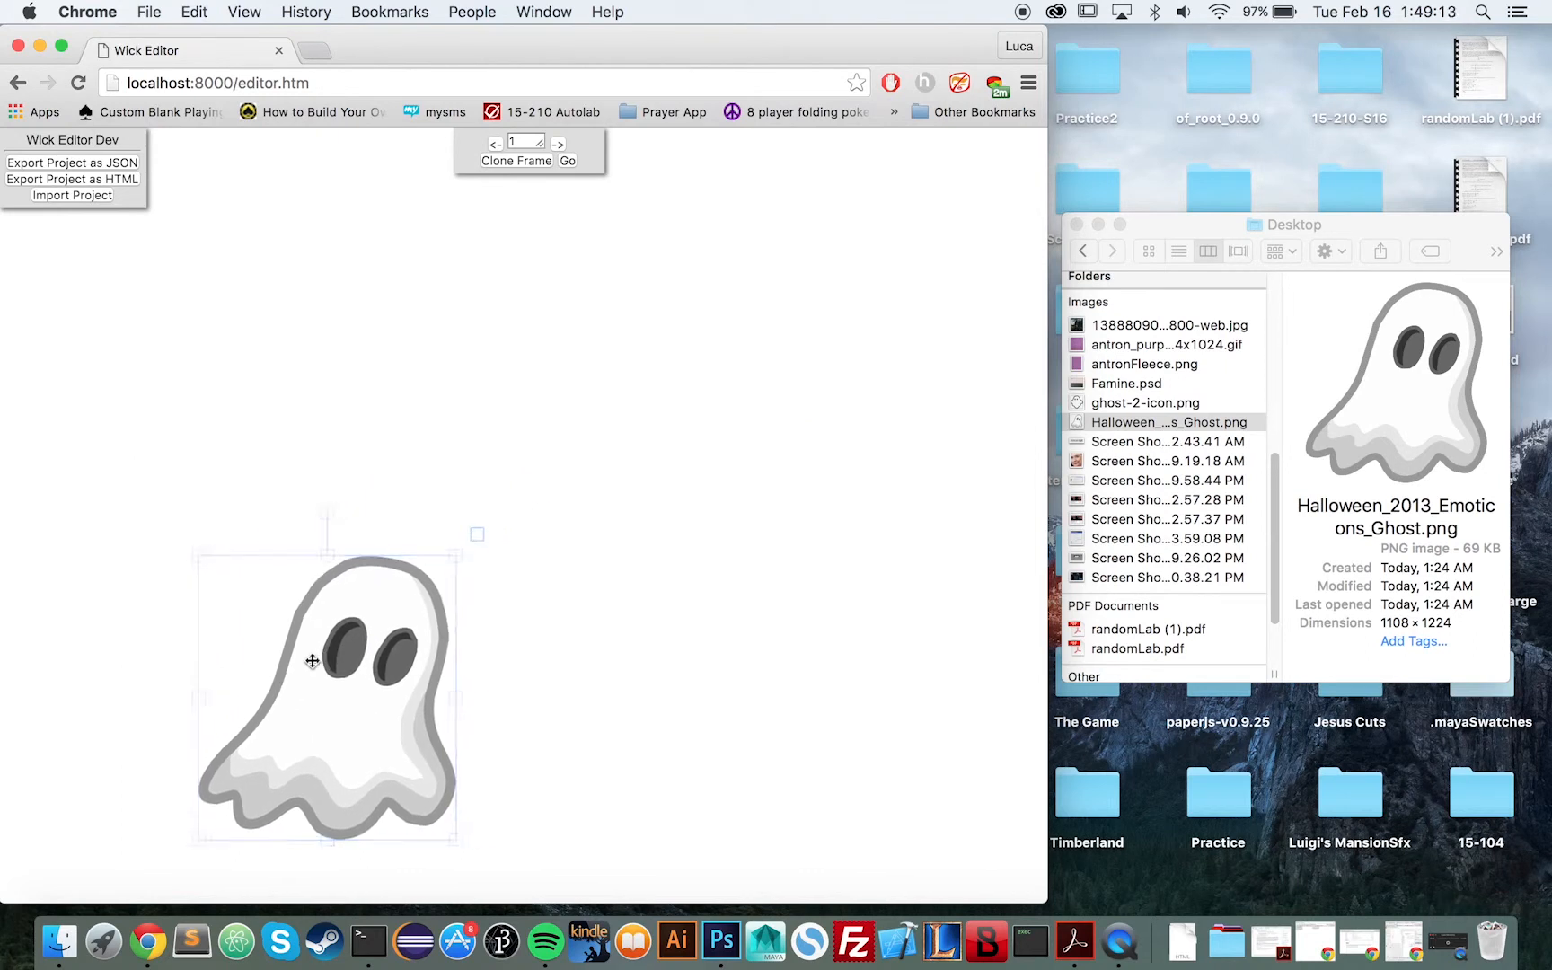
left_click_drag(311, 661, 294, 648)
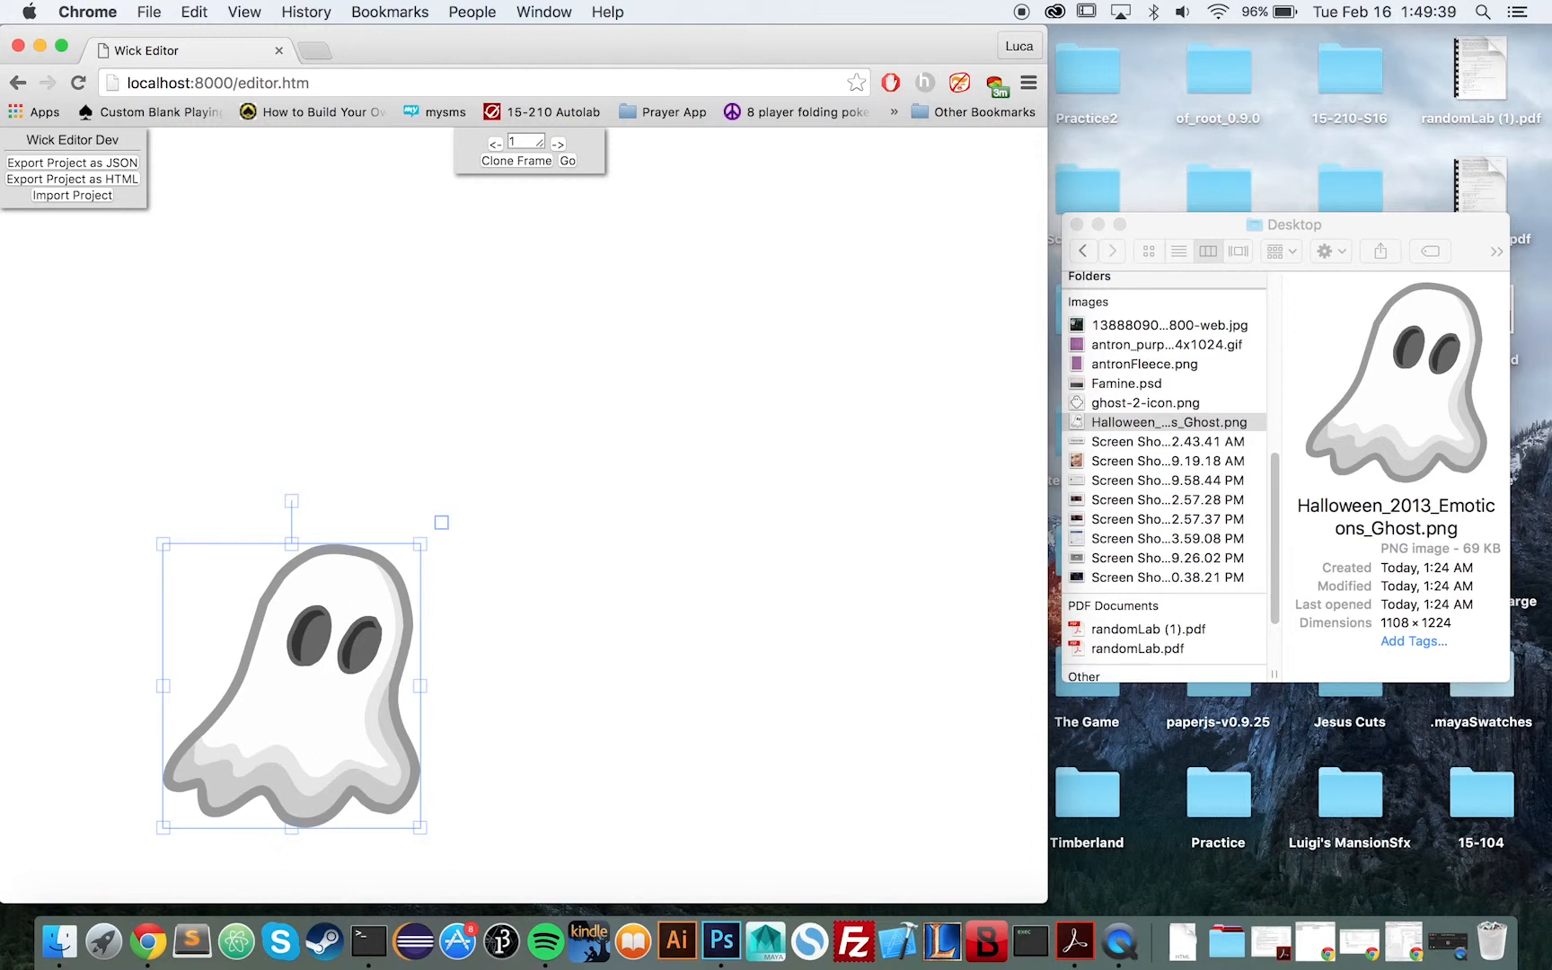
- Clone the current frame and attach a click script to the ghost
left_click(651, 565)
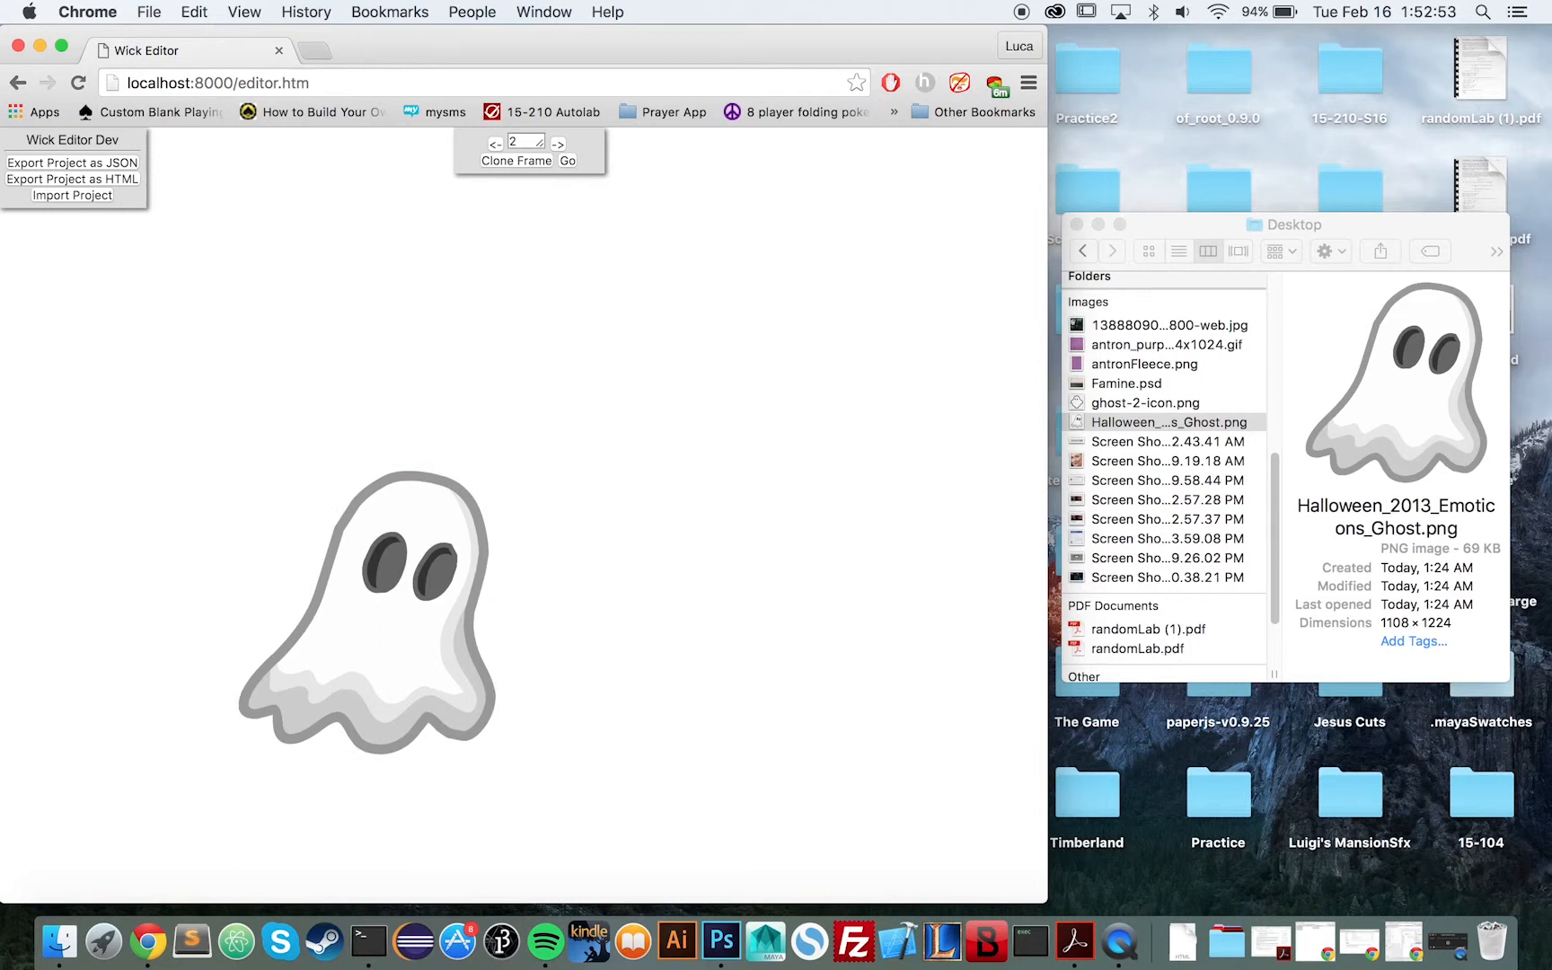
right_click(366, 584)
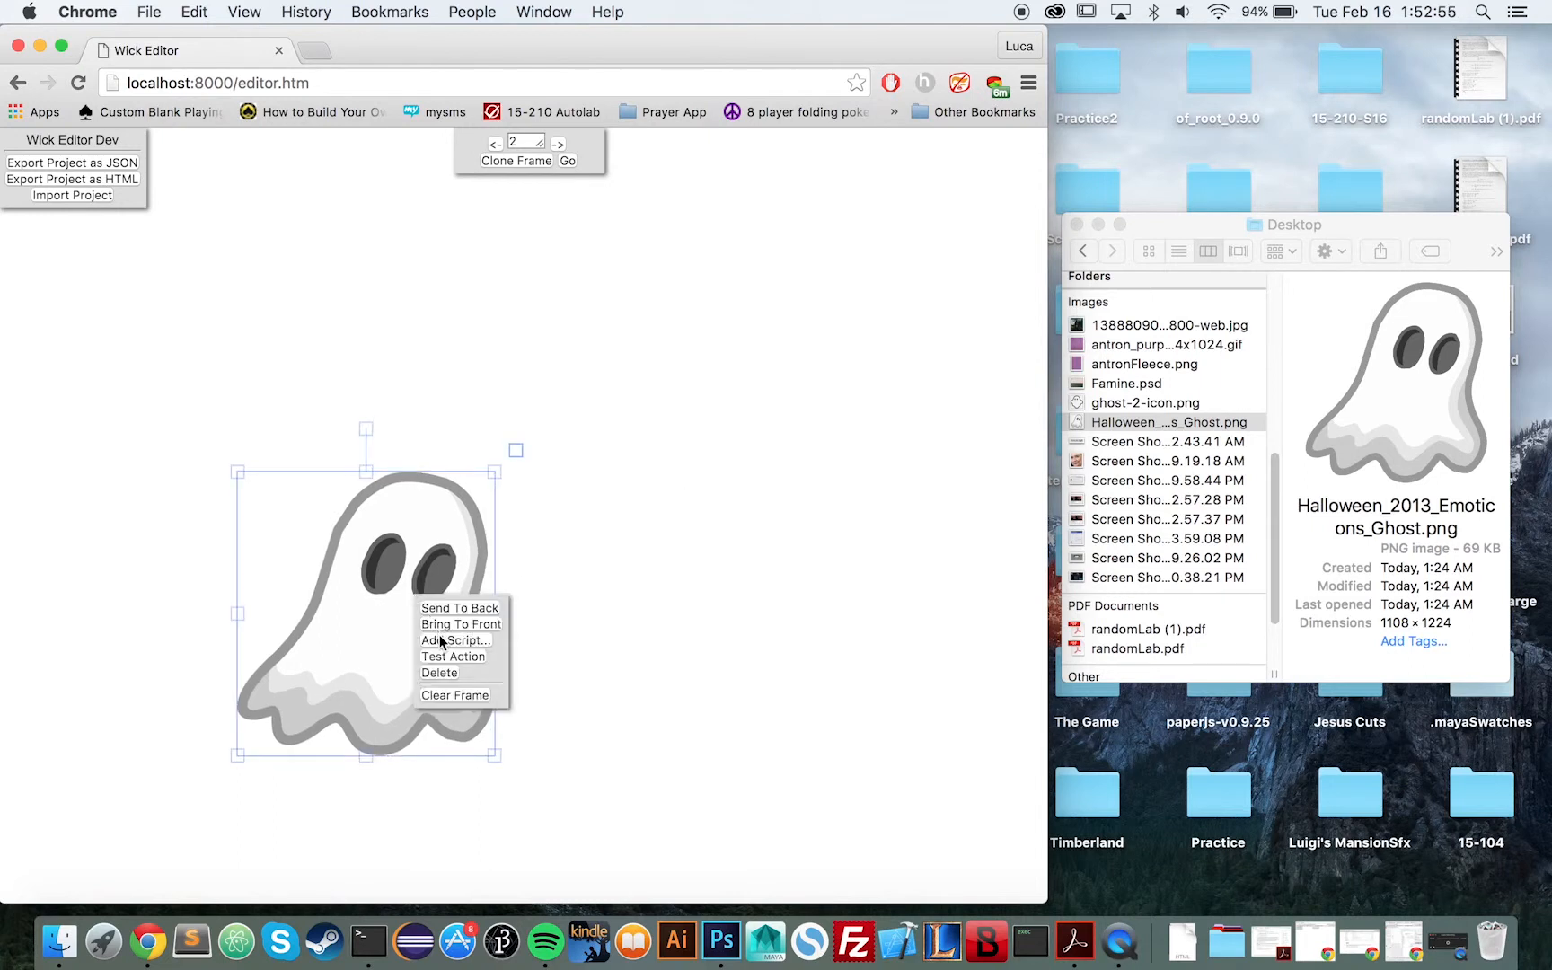
left_click(882, 413)
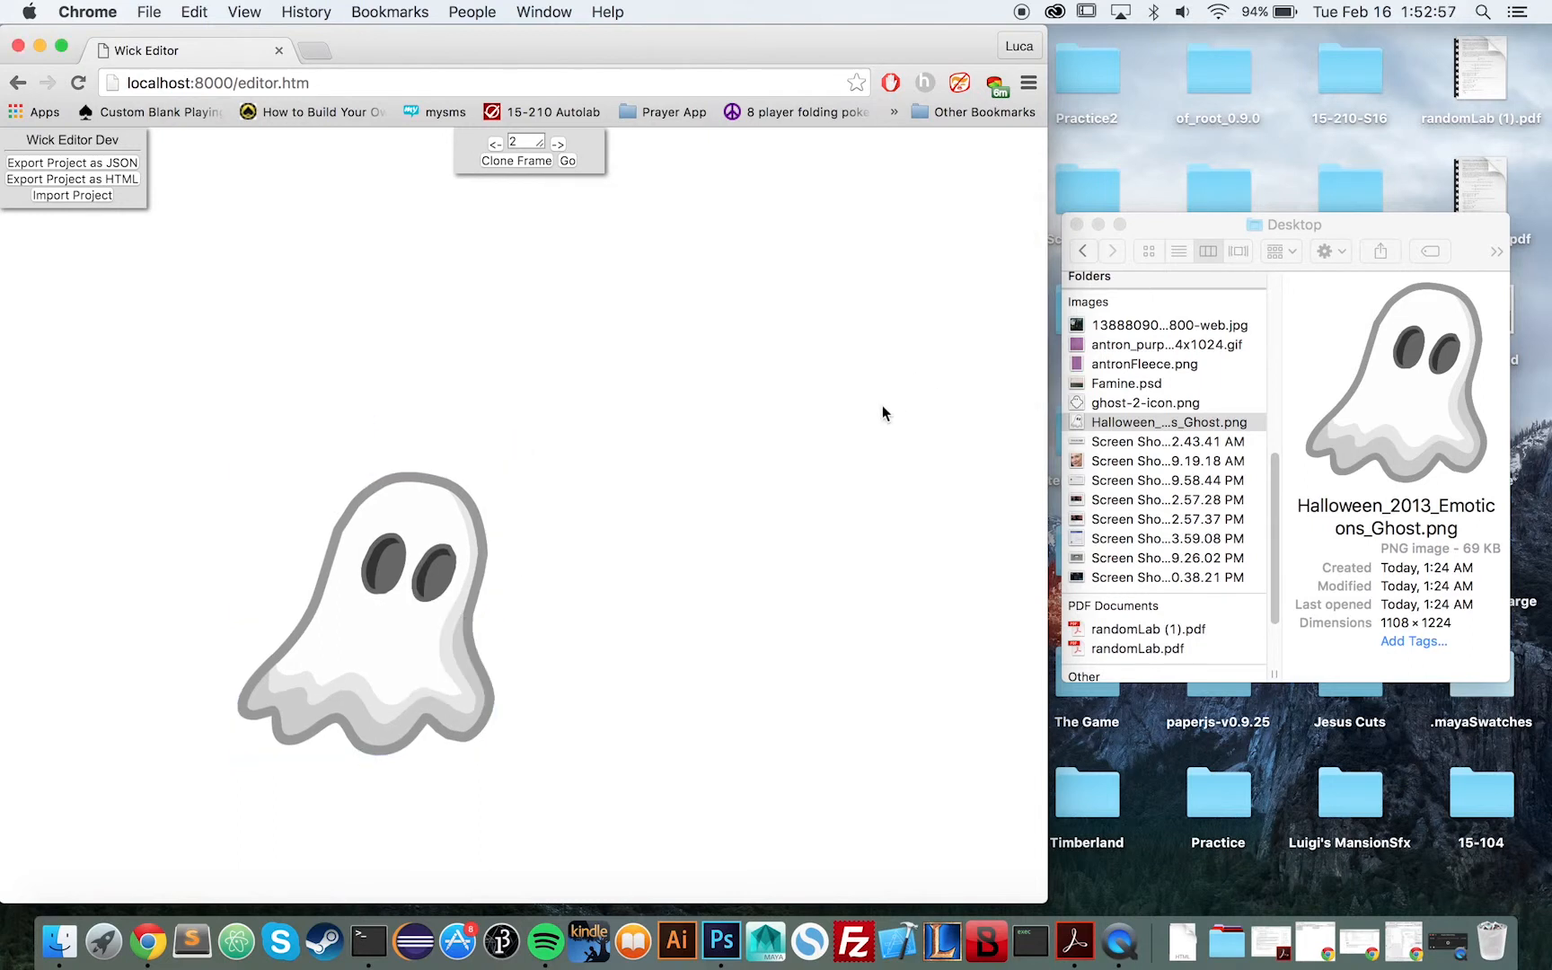
- Add more click scripts to the ghost, confirming each script's target frame
right_click(460, 515)
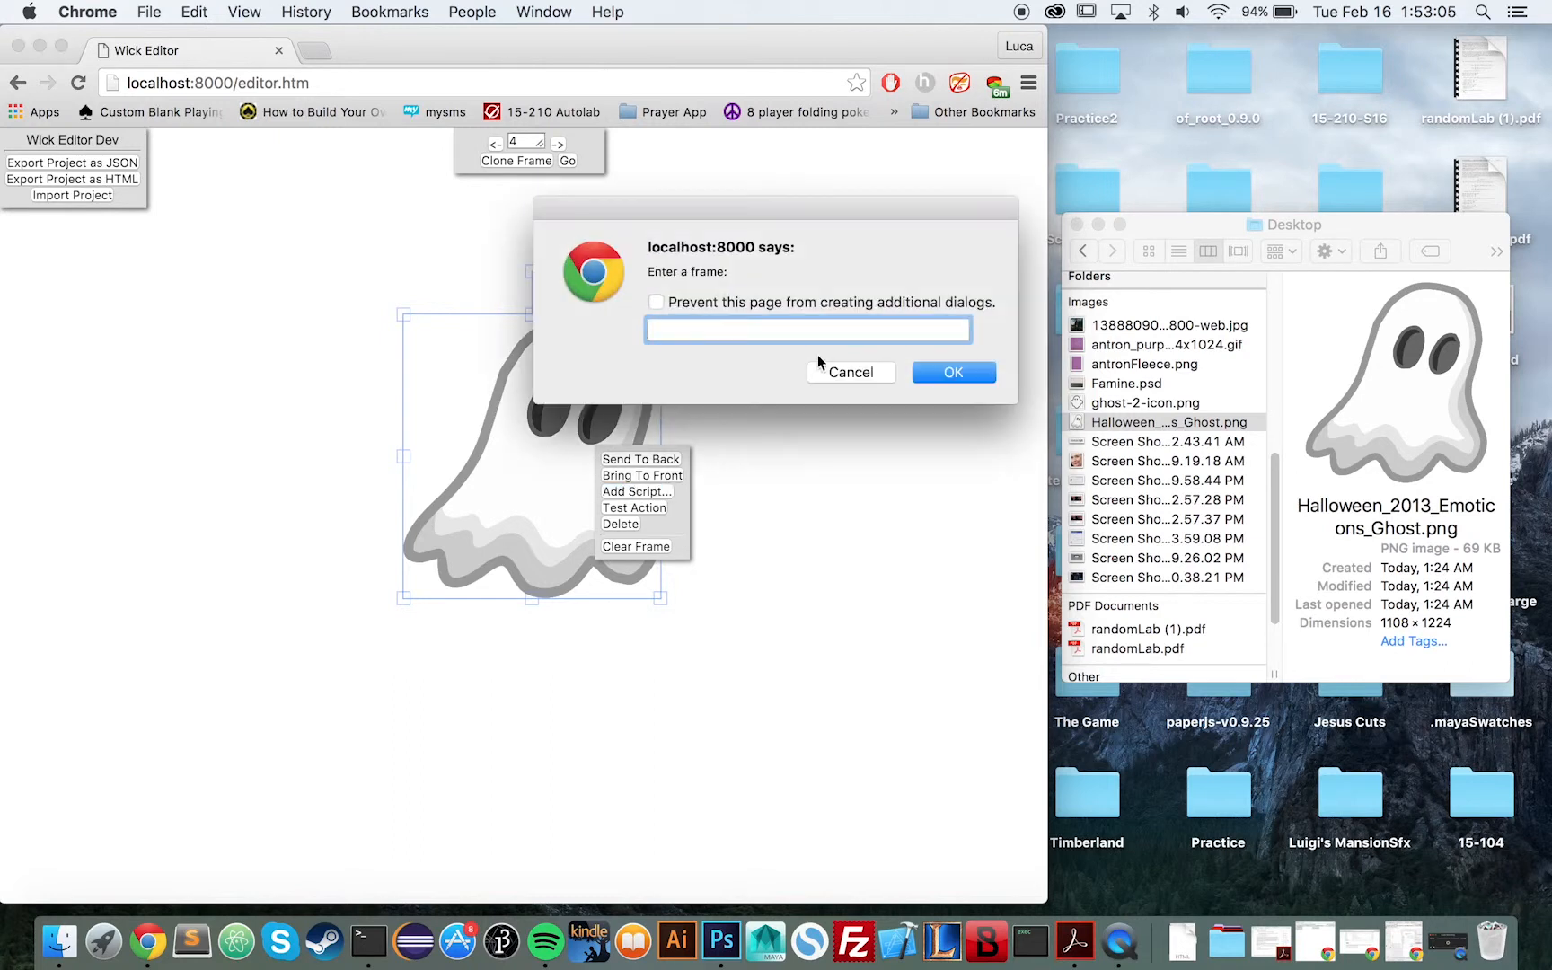
left_click(952, 372)
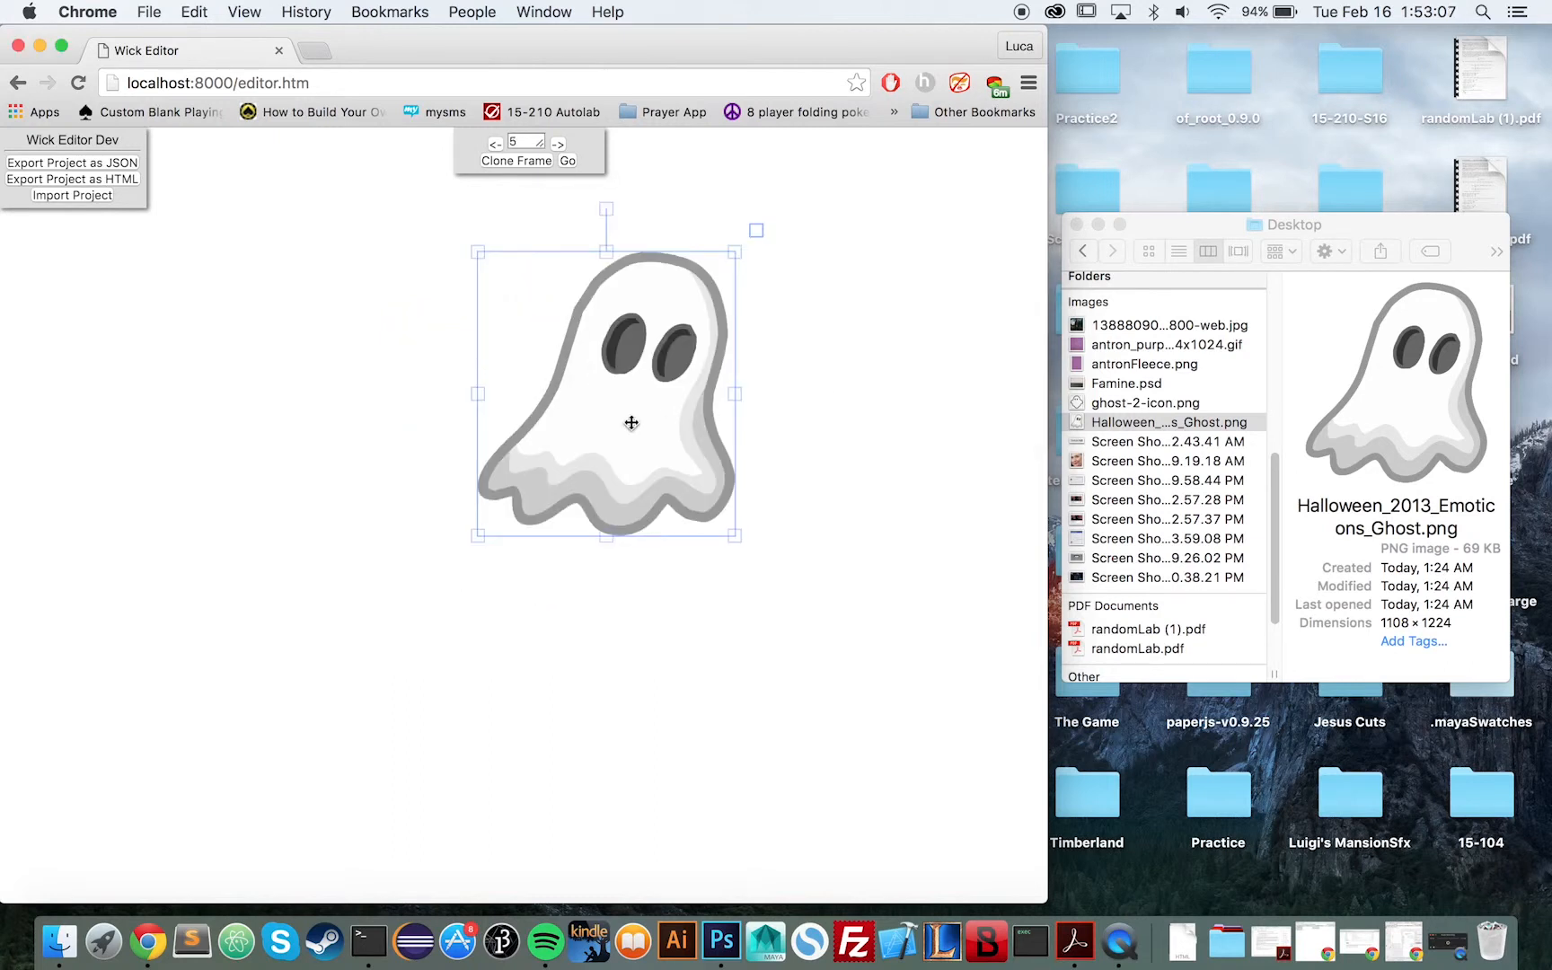
right_click(632, 424)
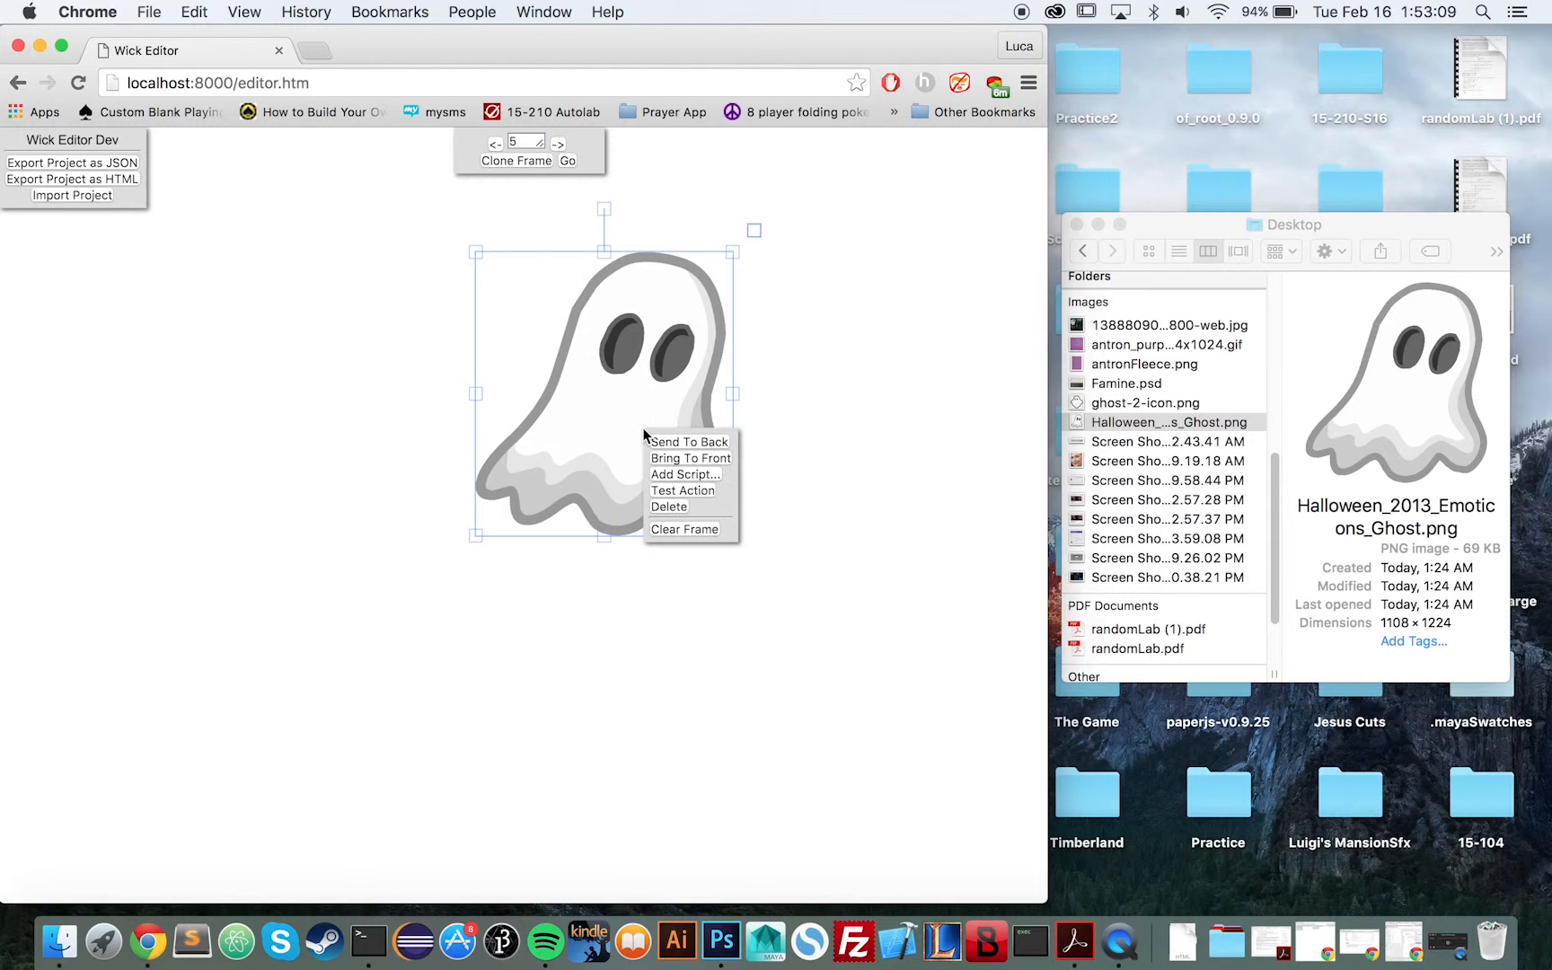
left_click(935, 380)
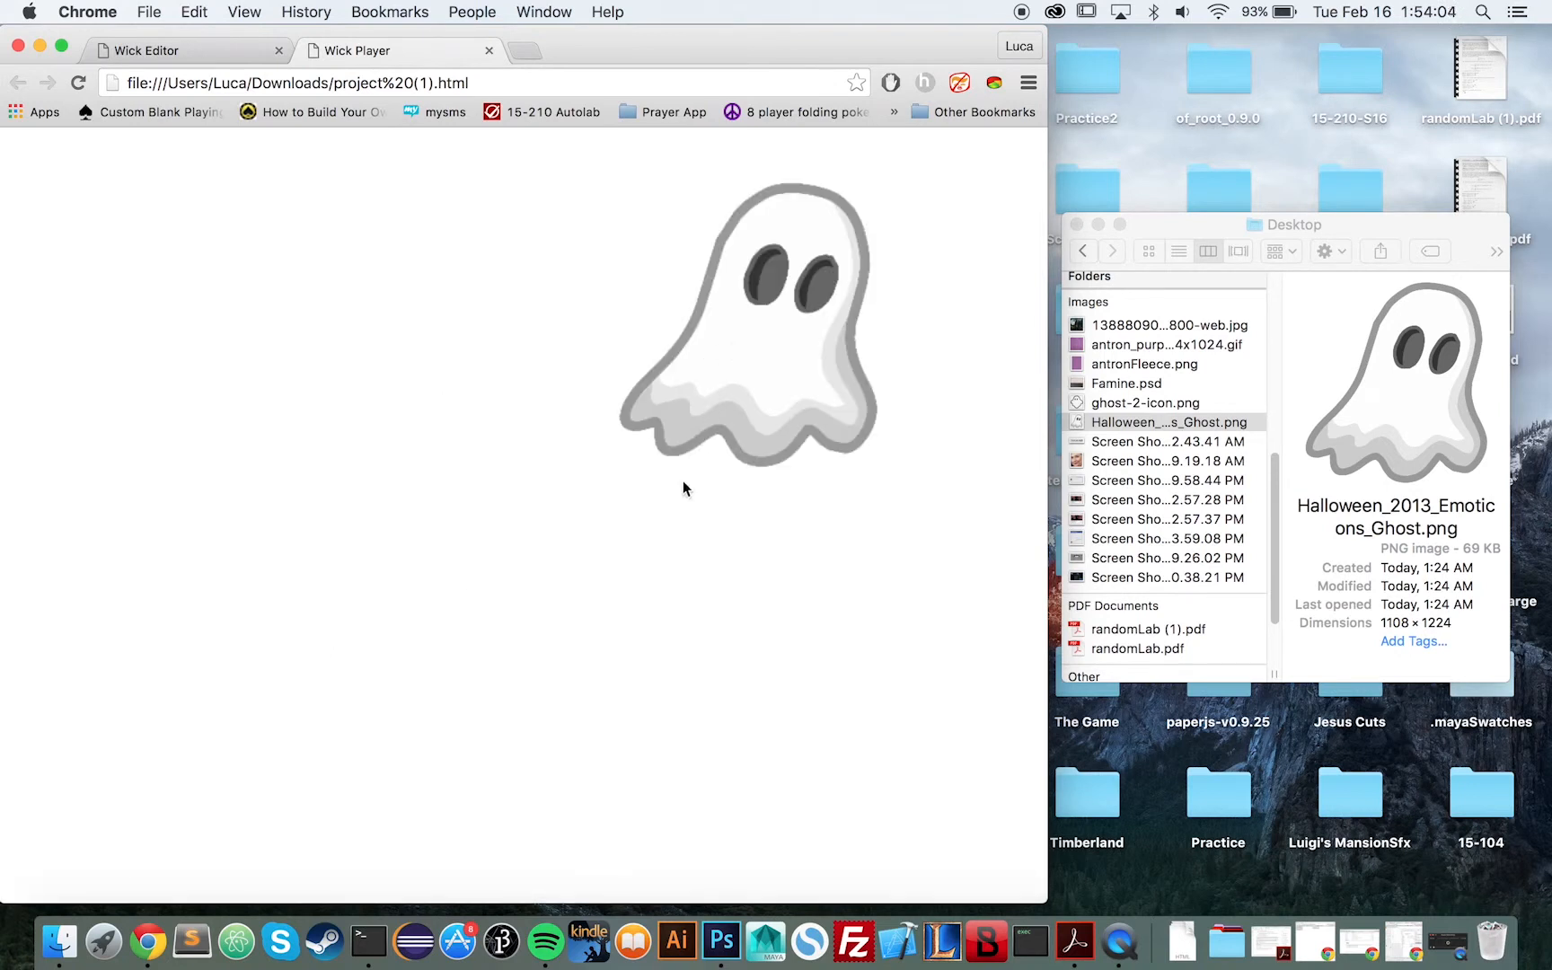
mouse_move(674, 556)
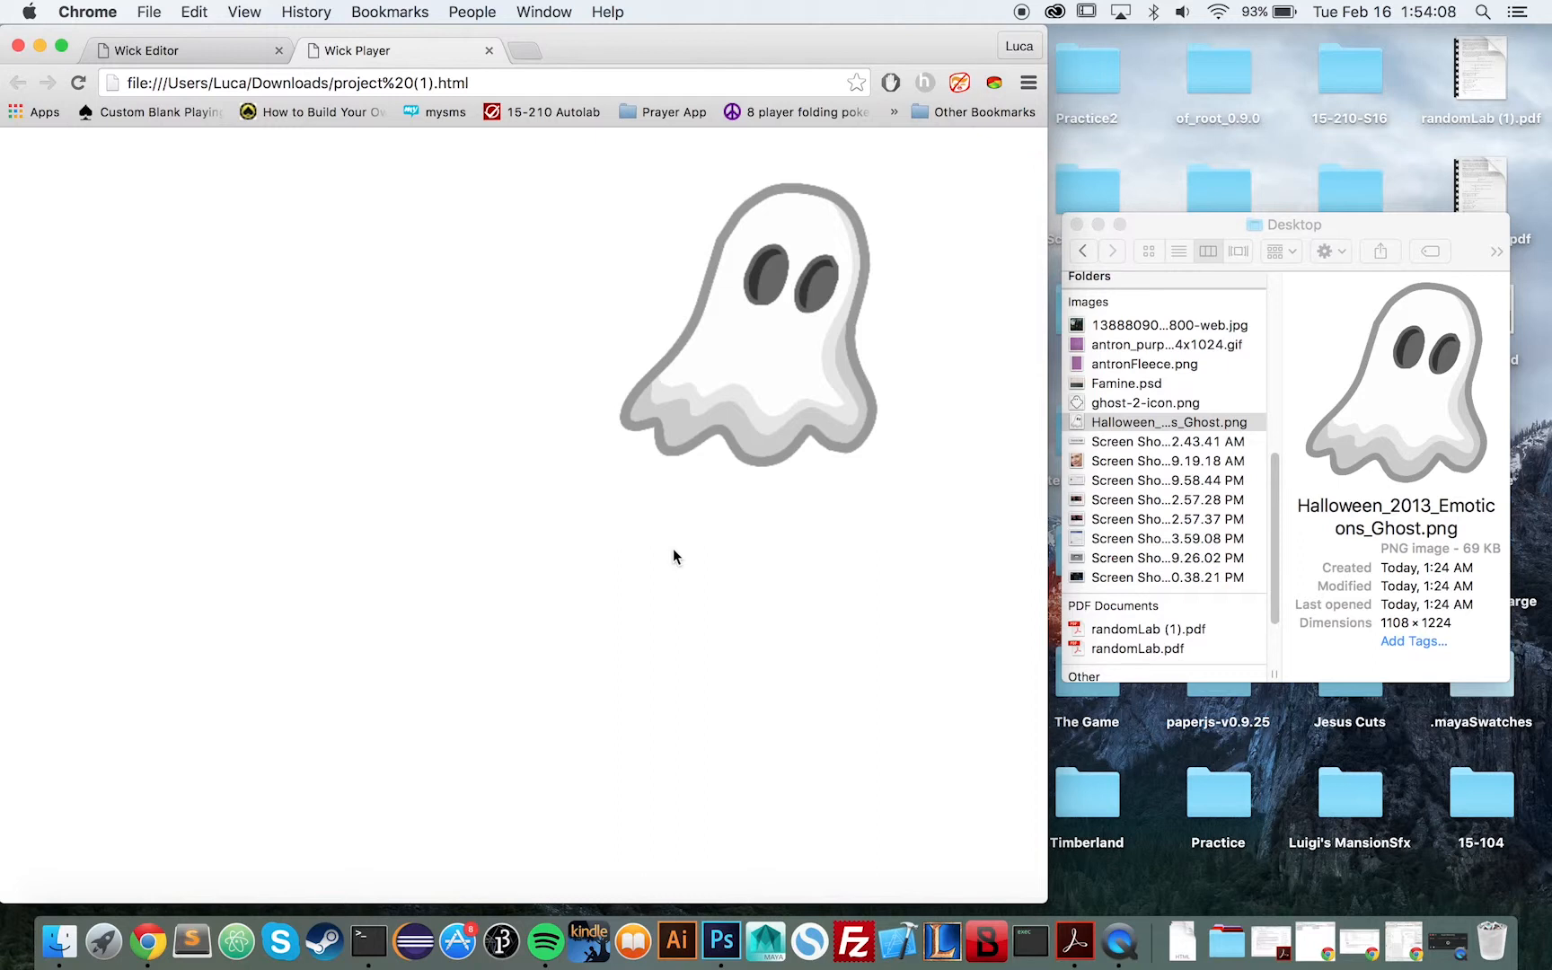
mouse_move(977, 368)
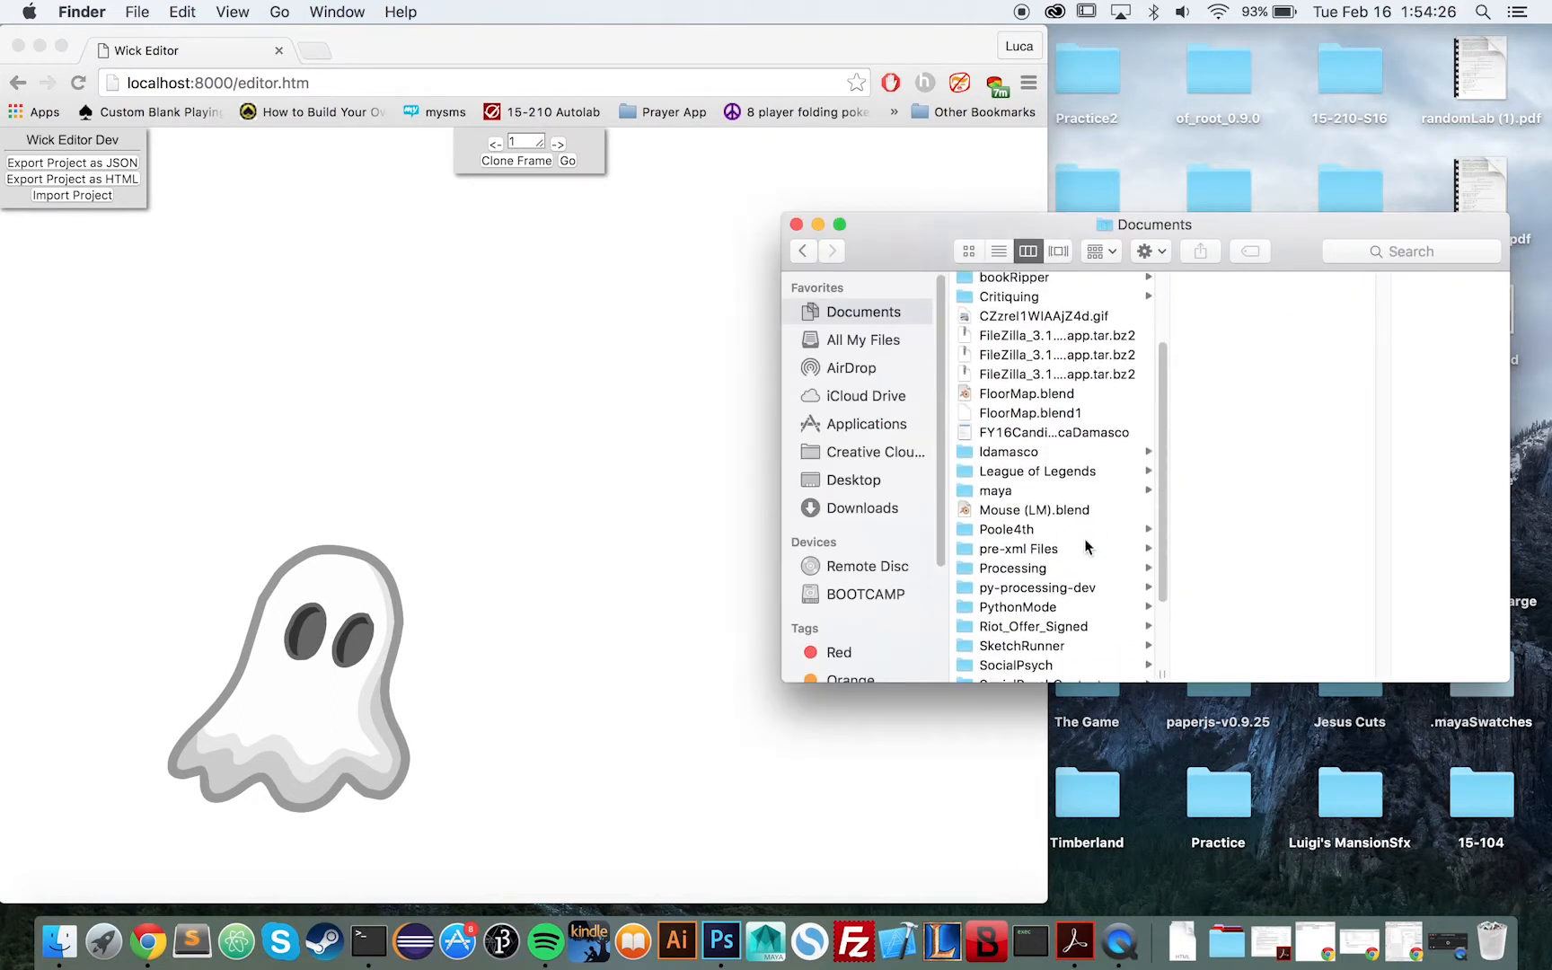
- Open project.html from the Wick > test folder in the browser
left_click(996, 653)
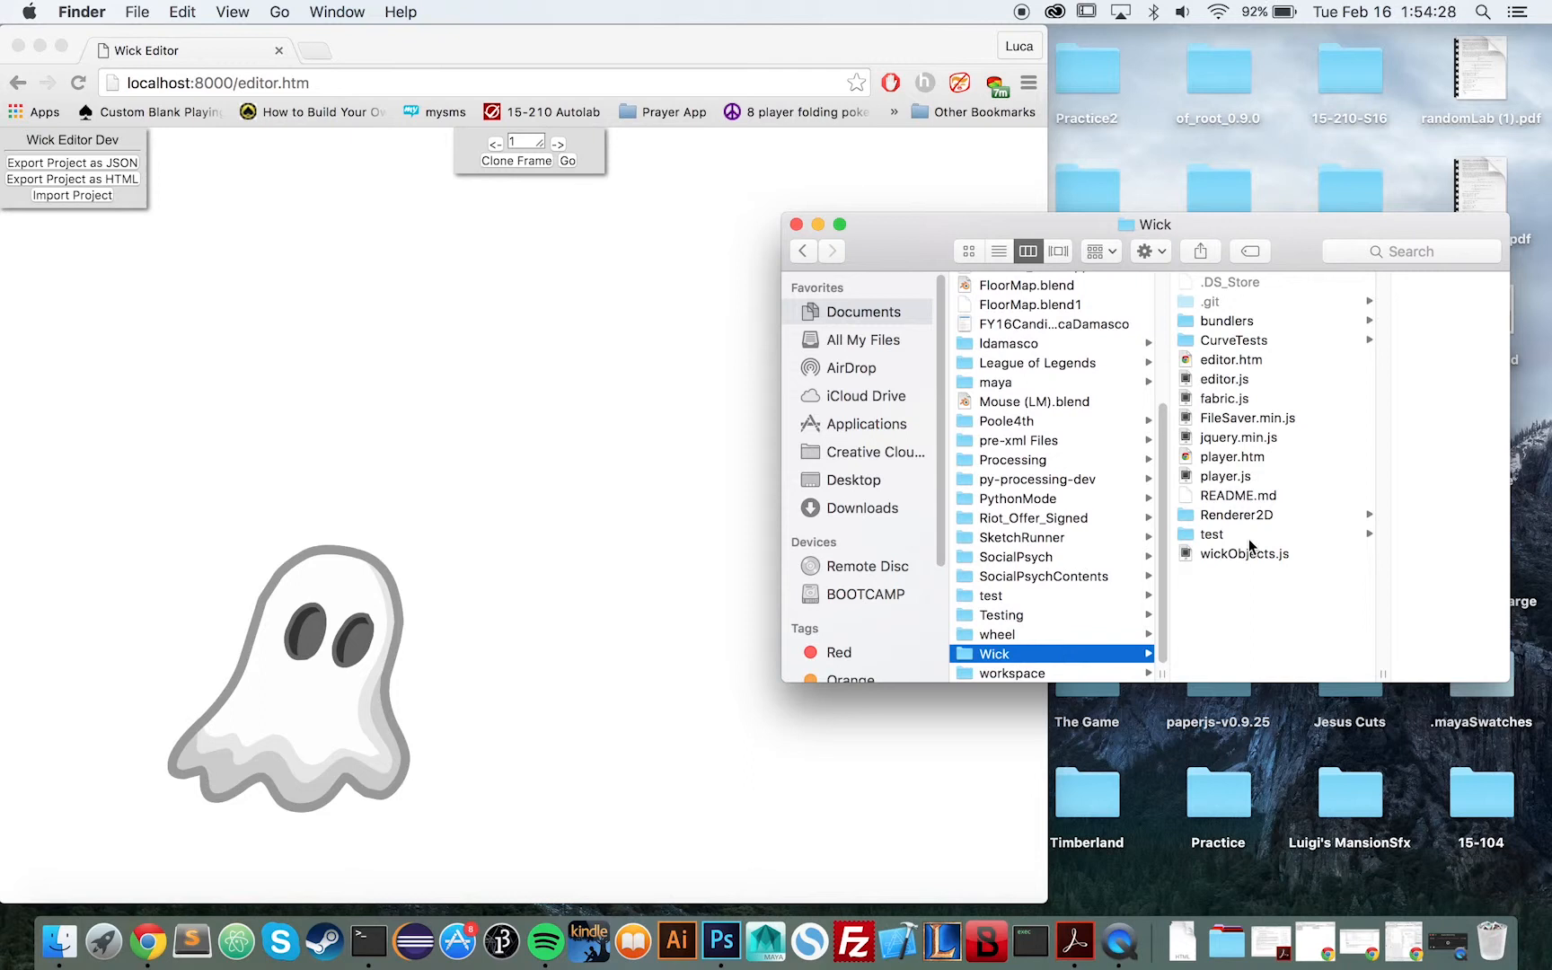
left_click(1210, 534)
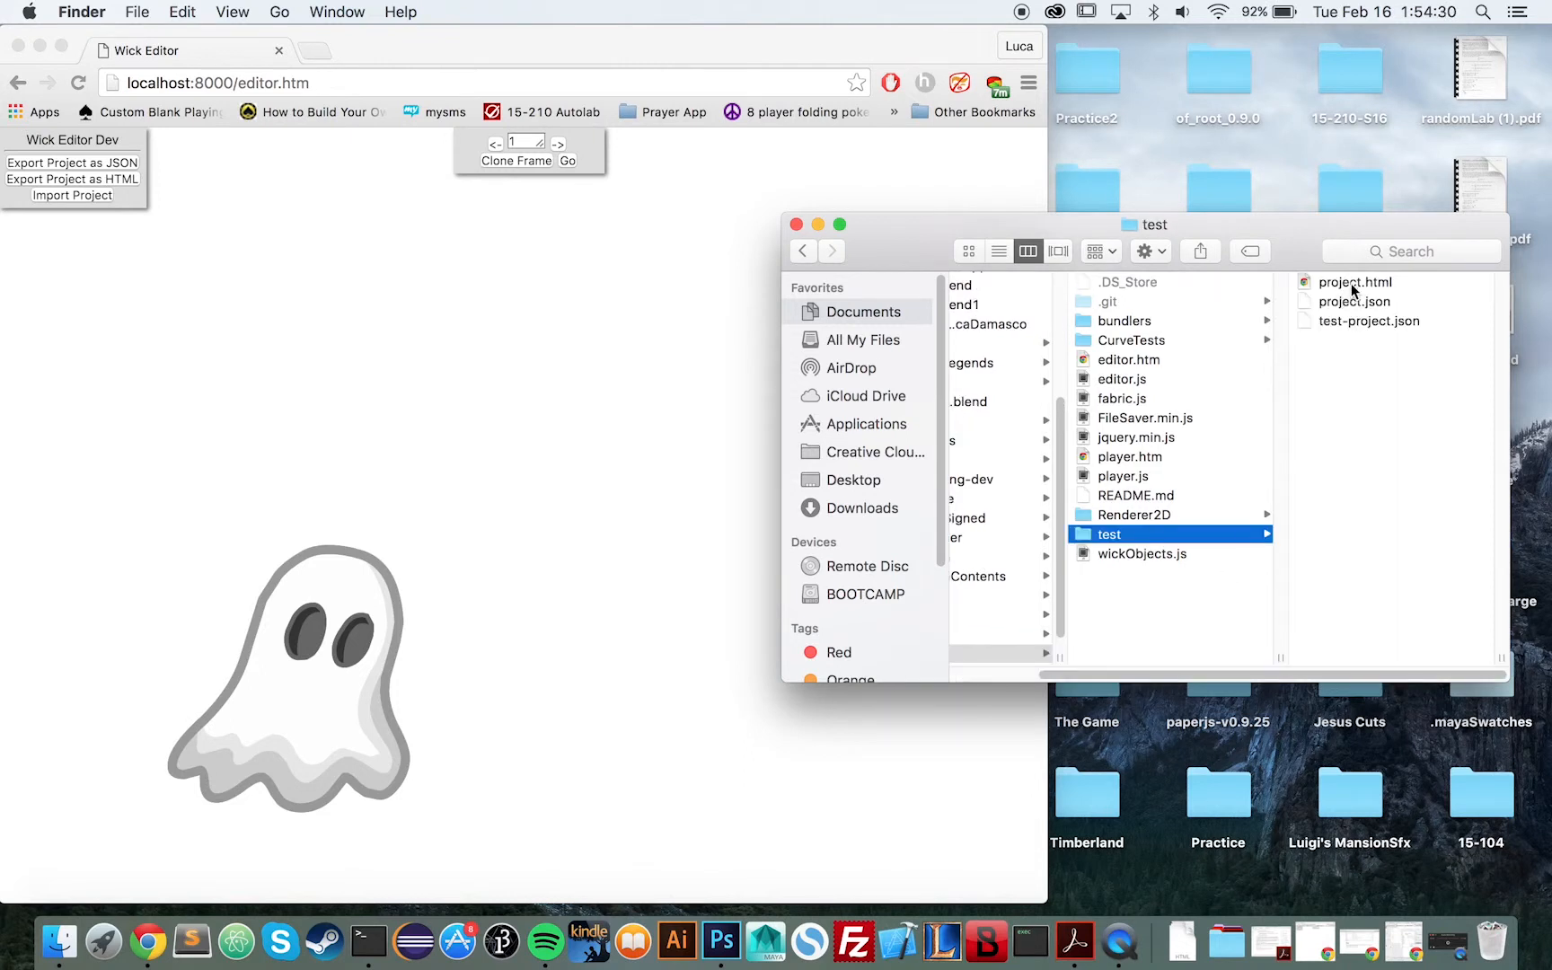
double_click(1355, 282)
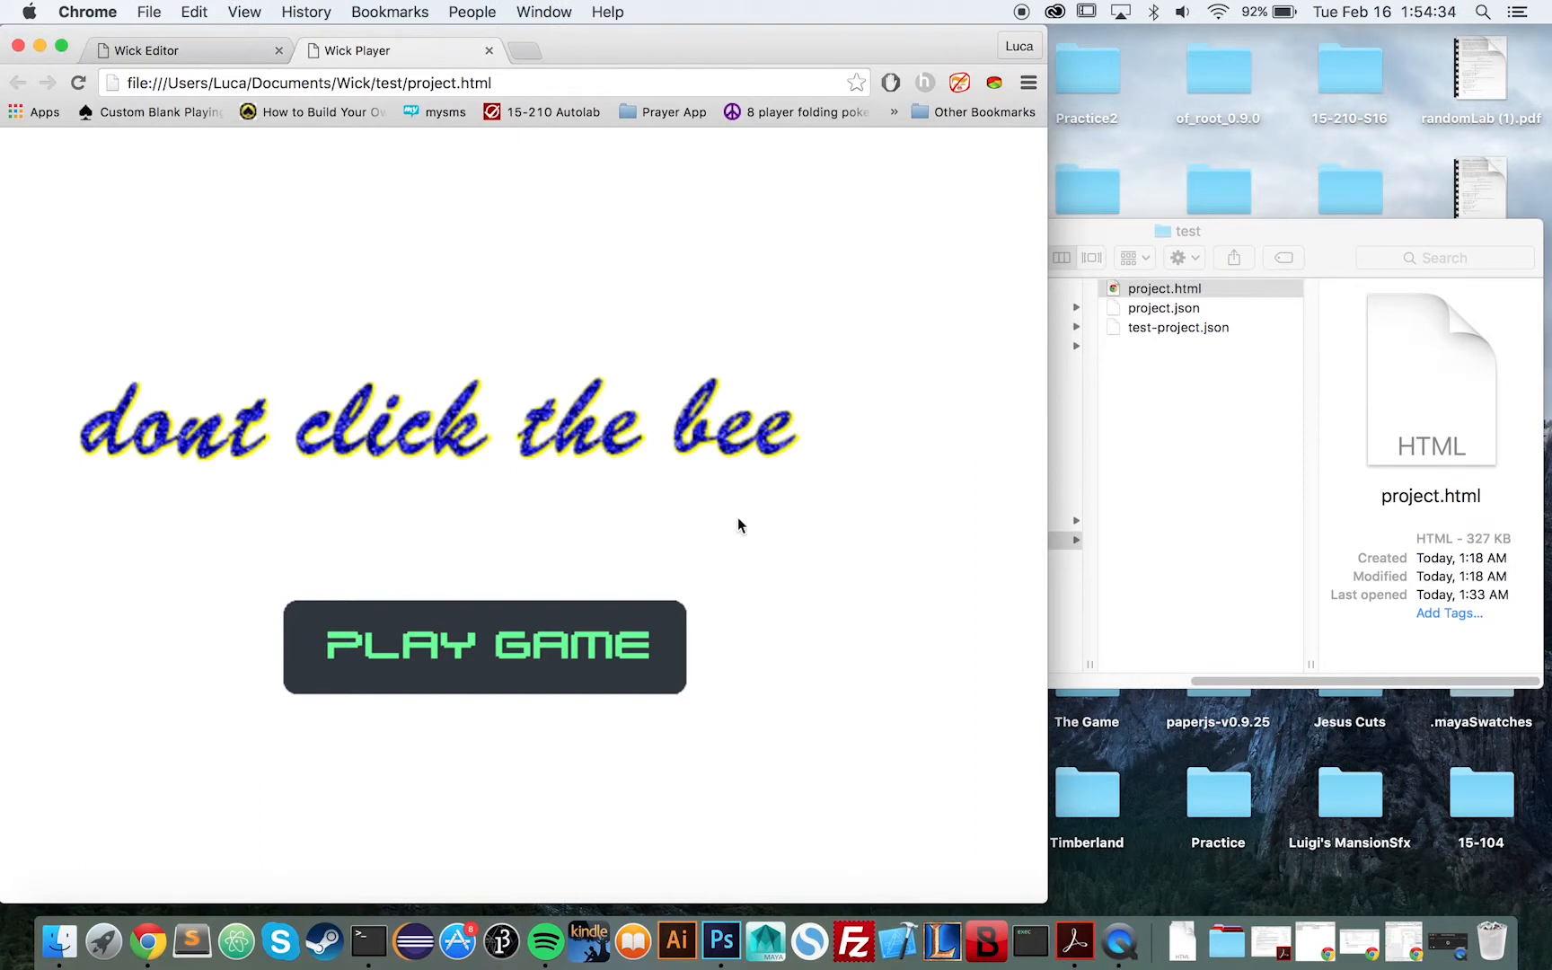
- Start the example game with PLAY GAME, then restart via Play Again after losing
left_click(484, 647)
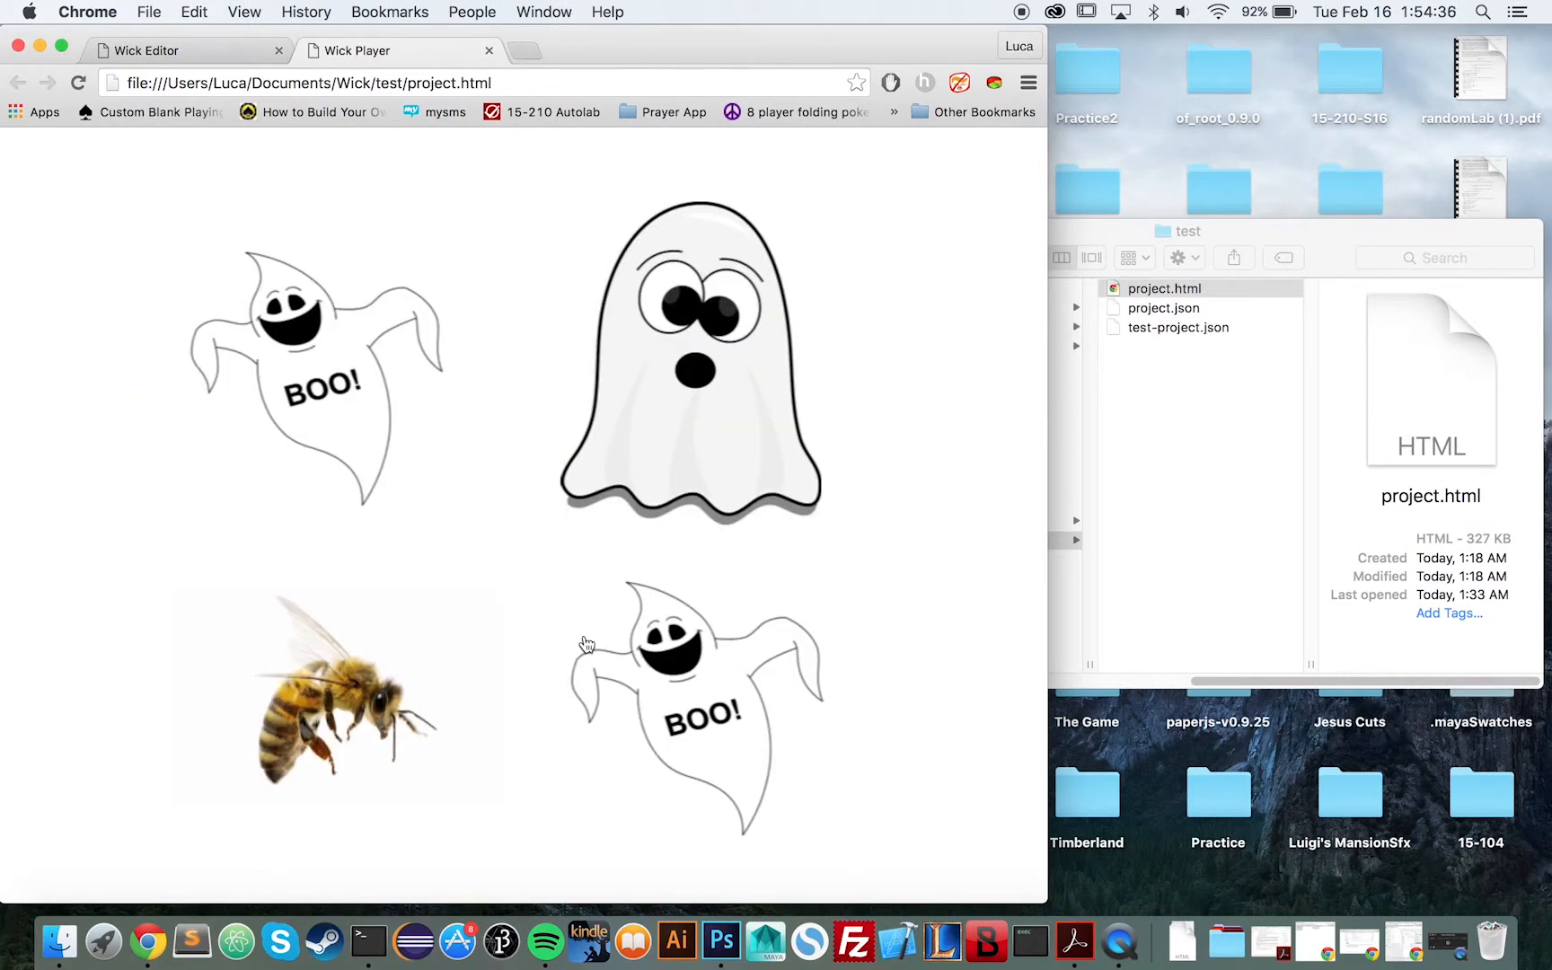
mouse_move(712, 736)
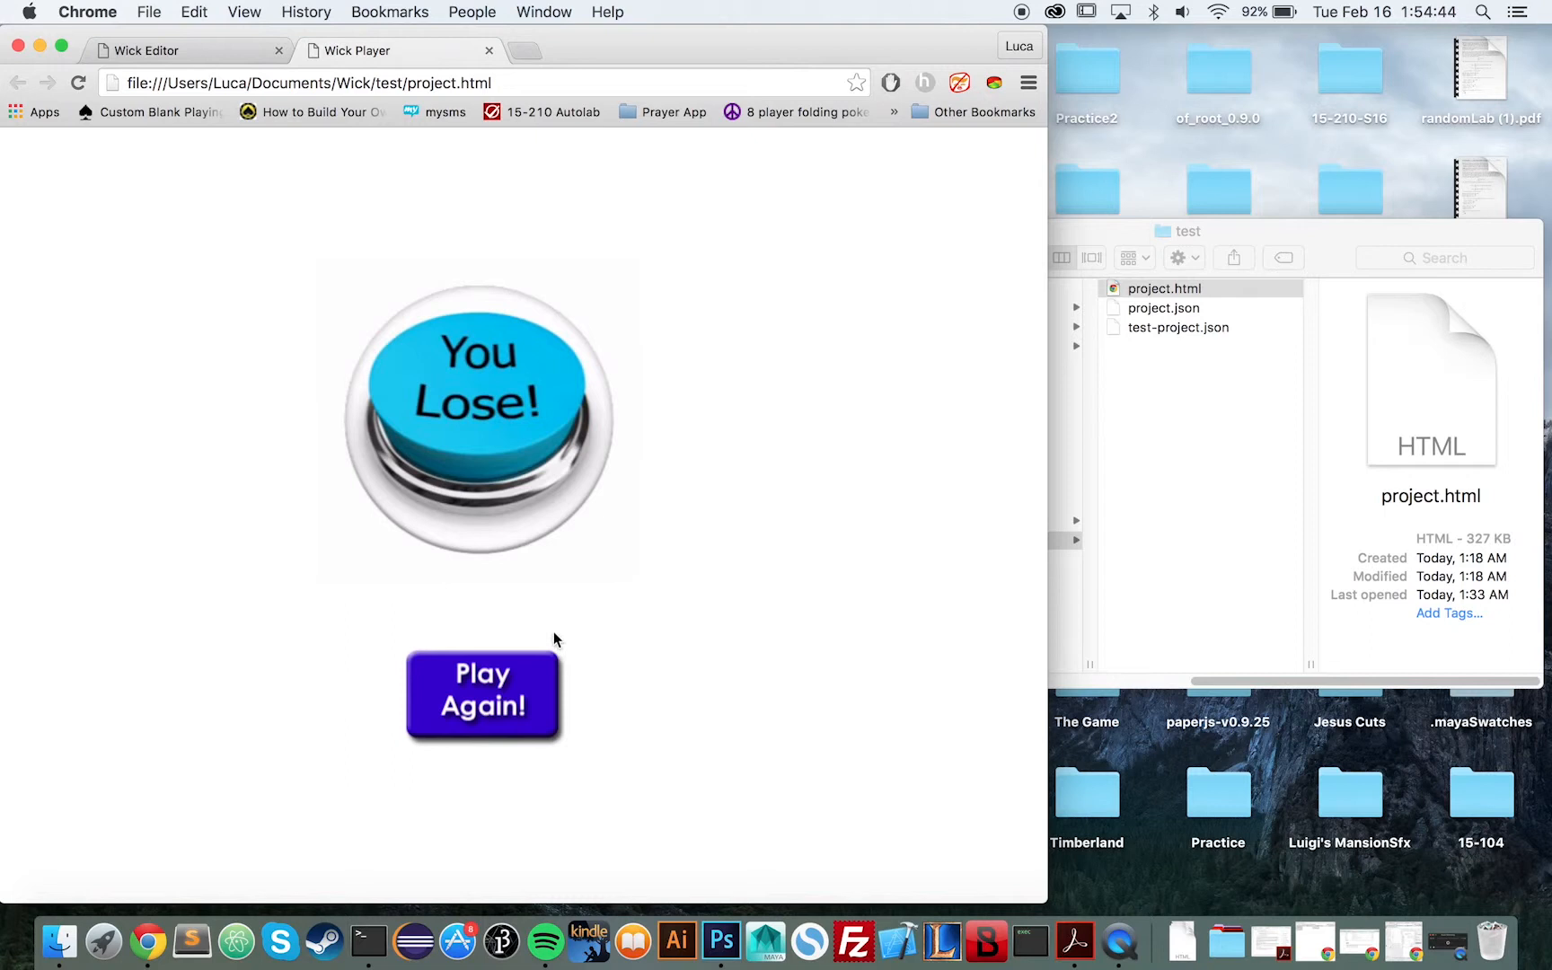
left_click(482, 692)
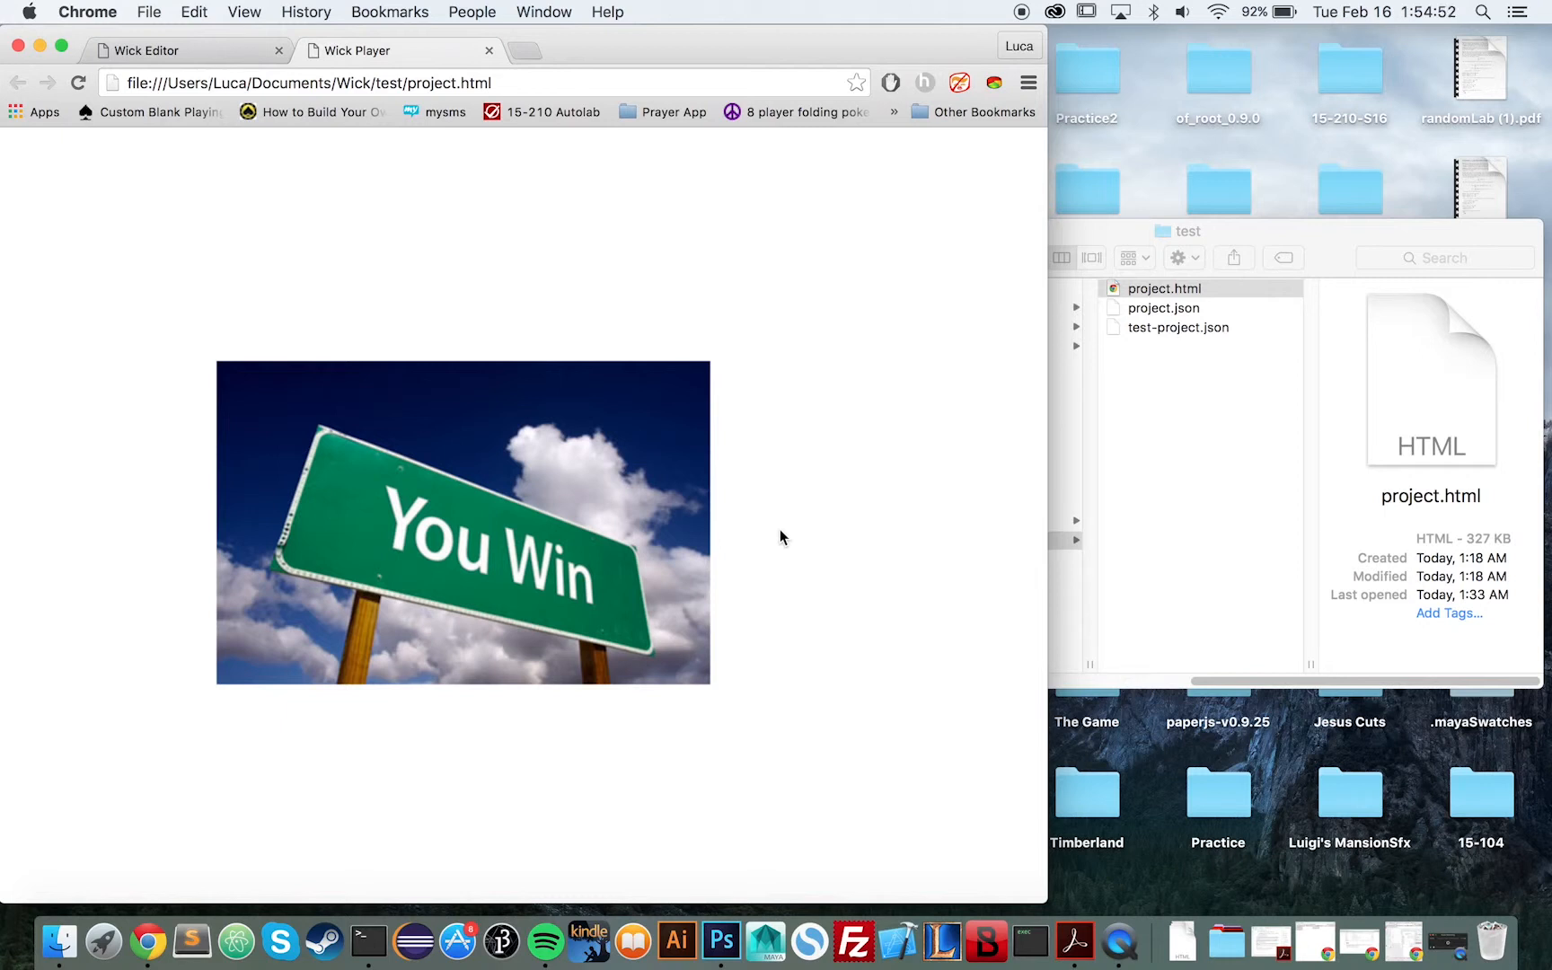
mouse_move(659, 457)
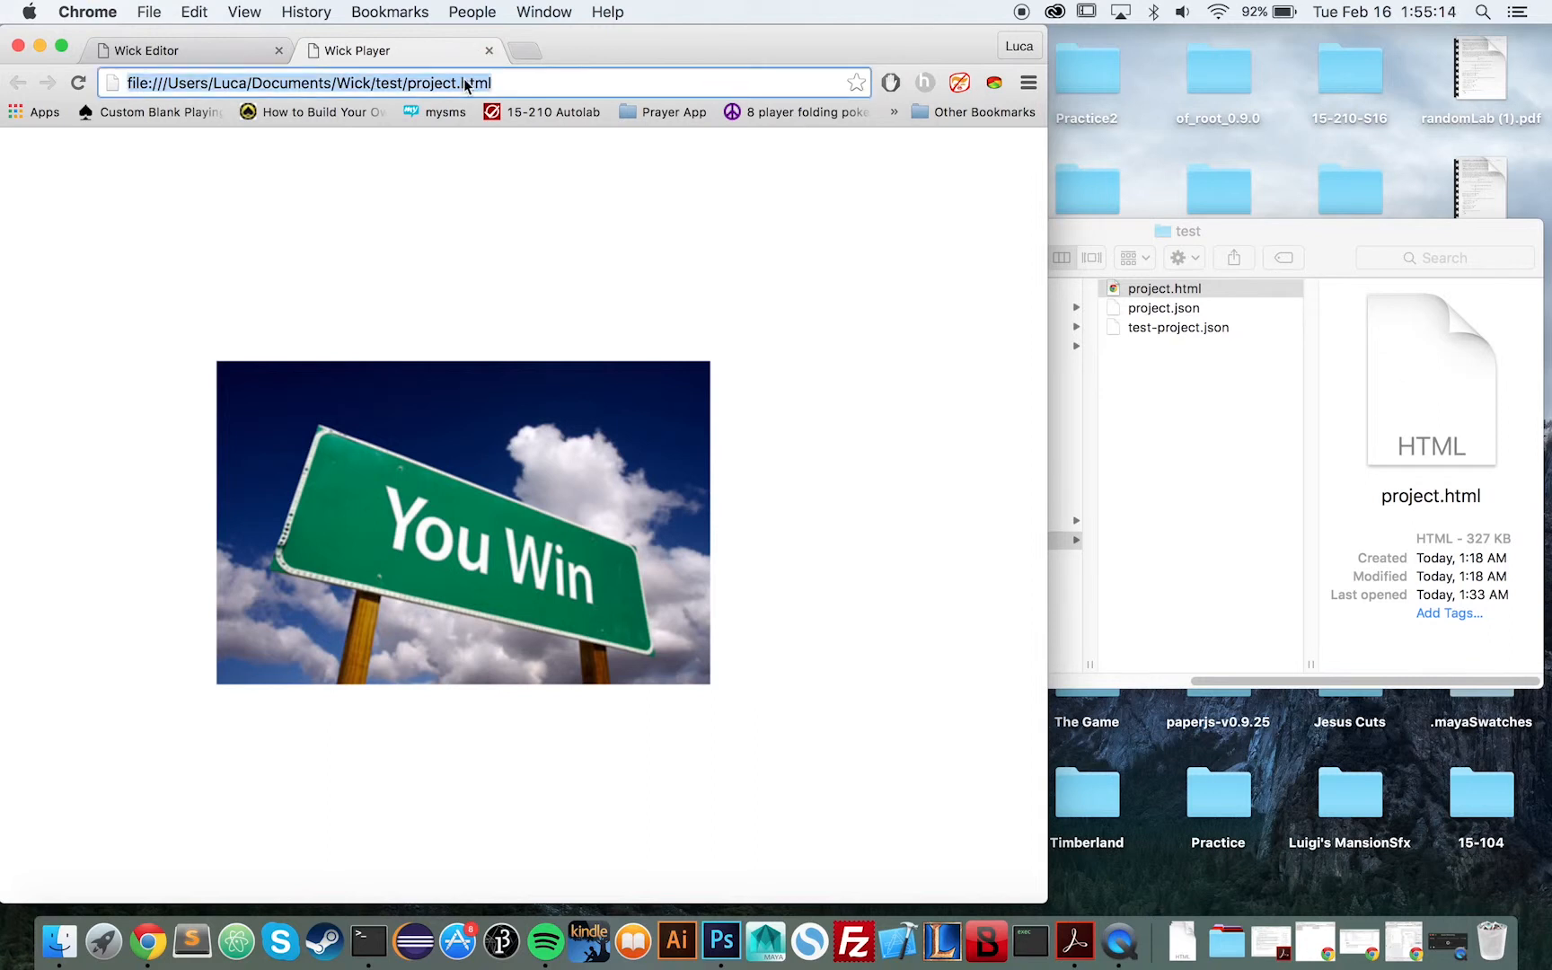
- Go to github.com/paperjs/paper.js/tree/develop/src/path and scroll down the file list
type("https://github.com/paperjs/paper.js/tree/develop/src/path")
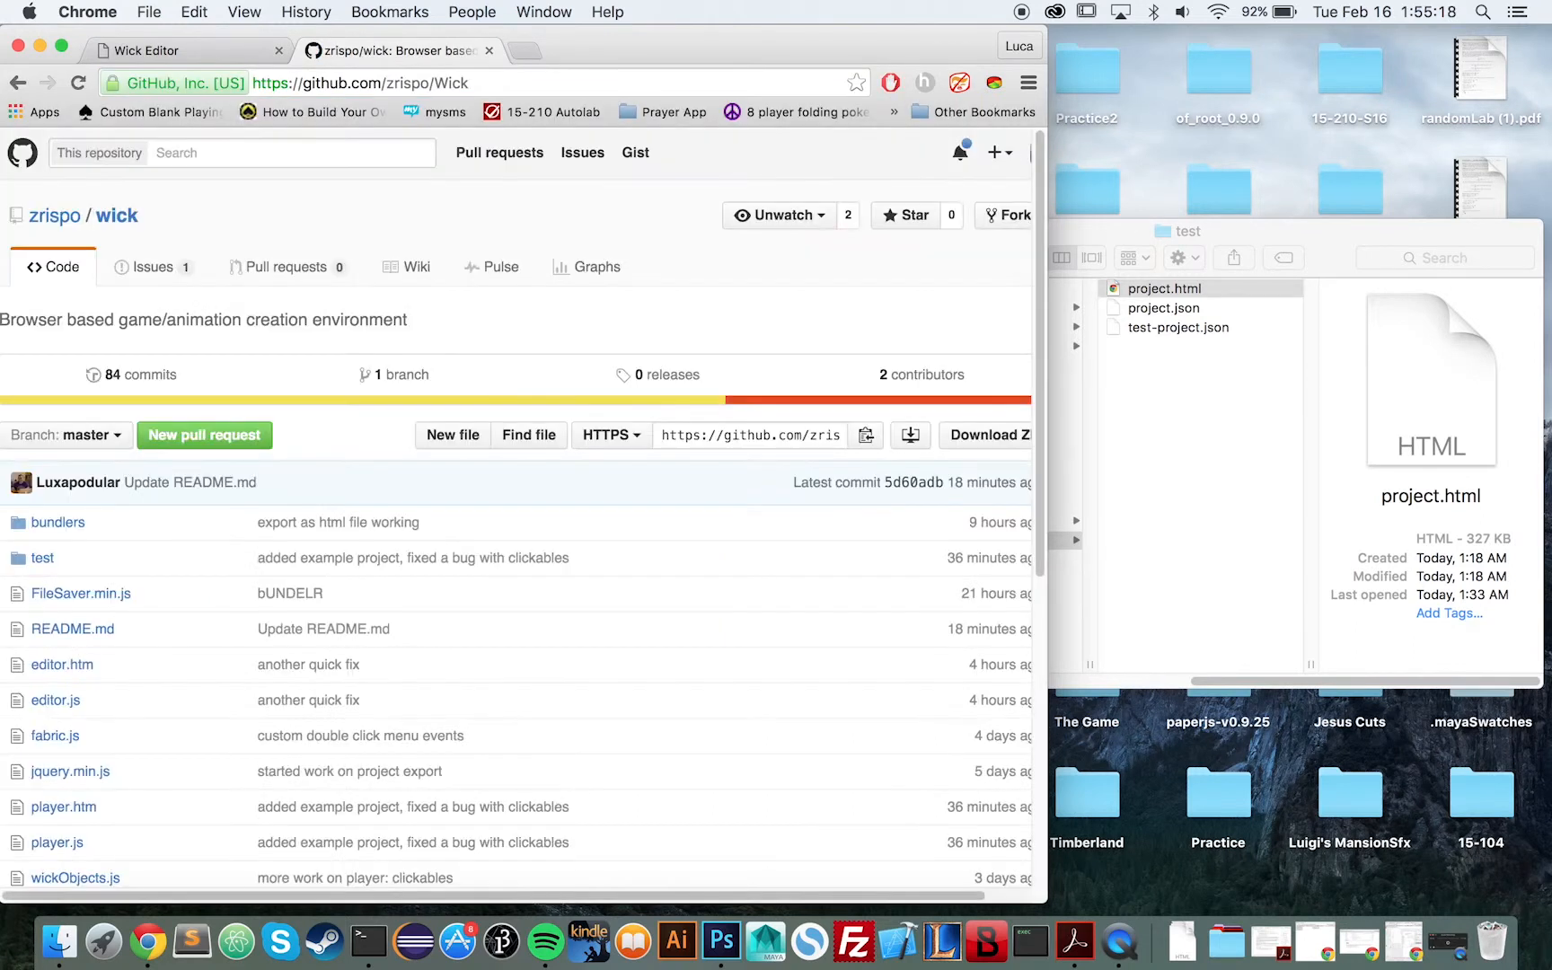
scroll("down", 3)
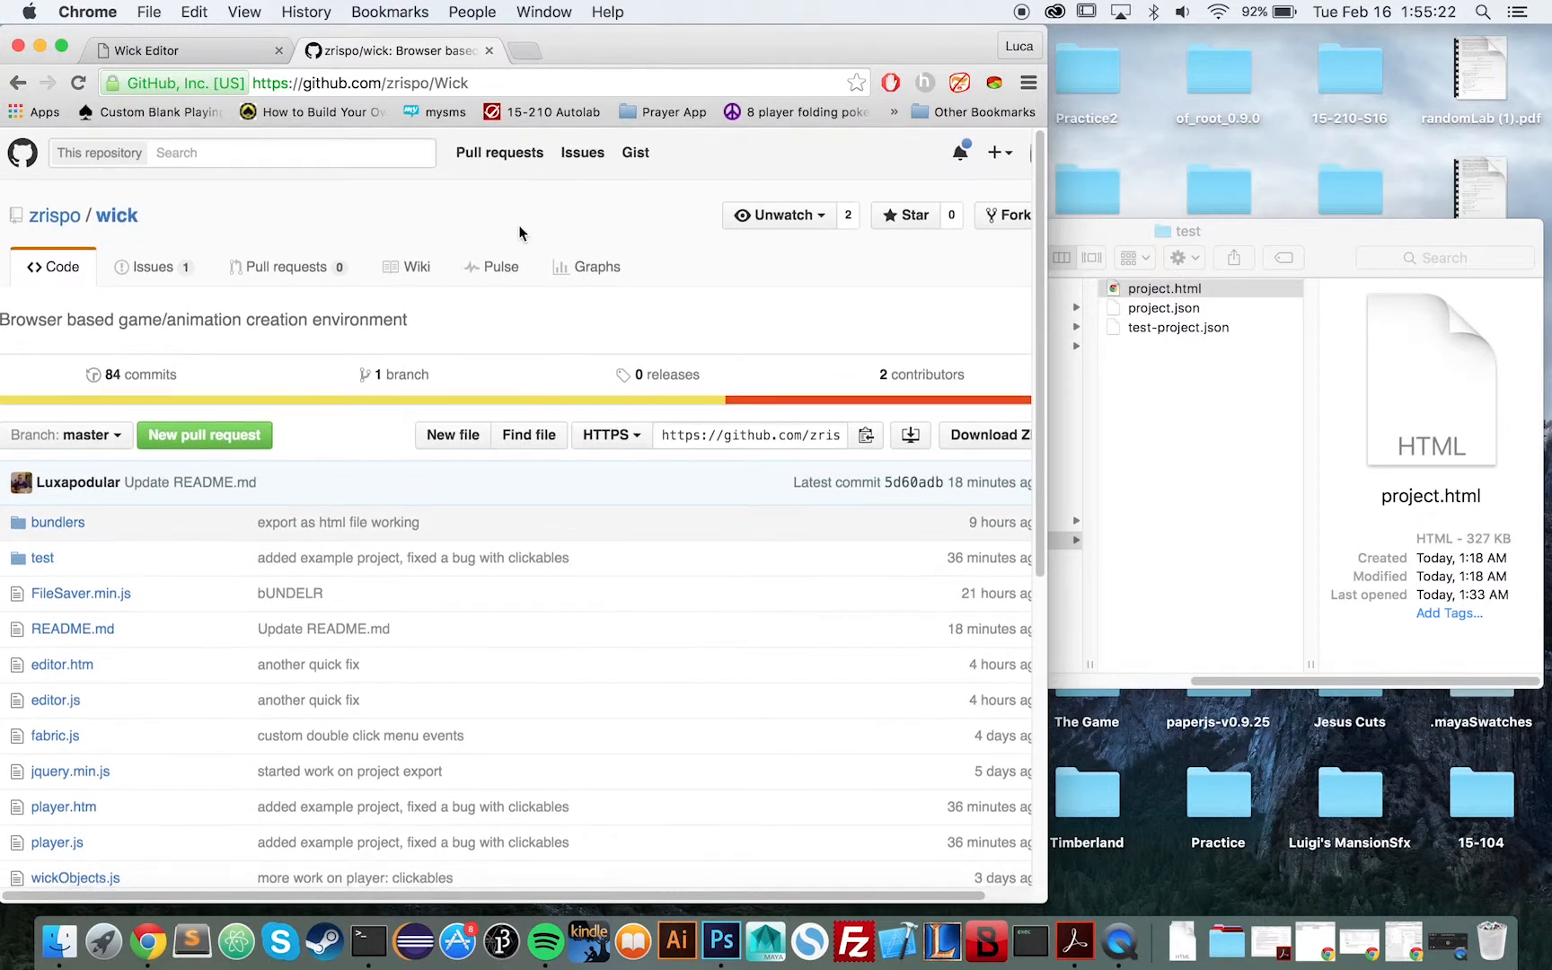
mouse_move(445, 334)
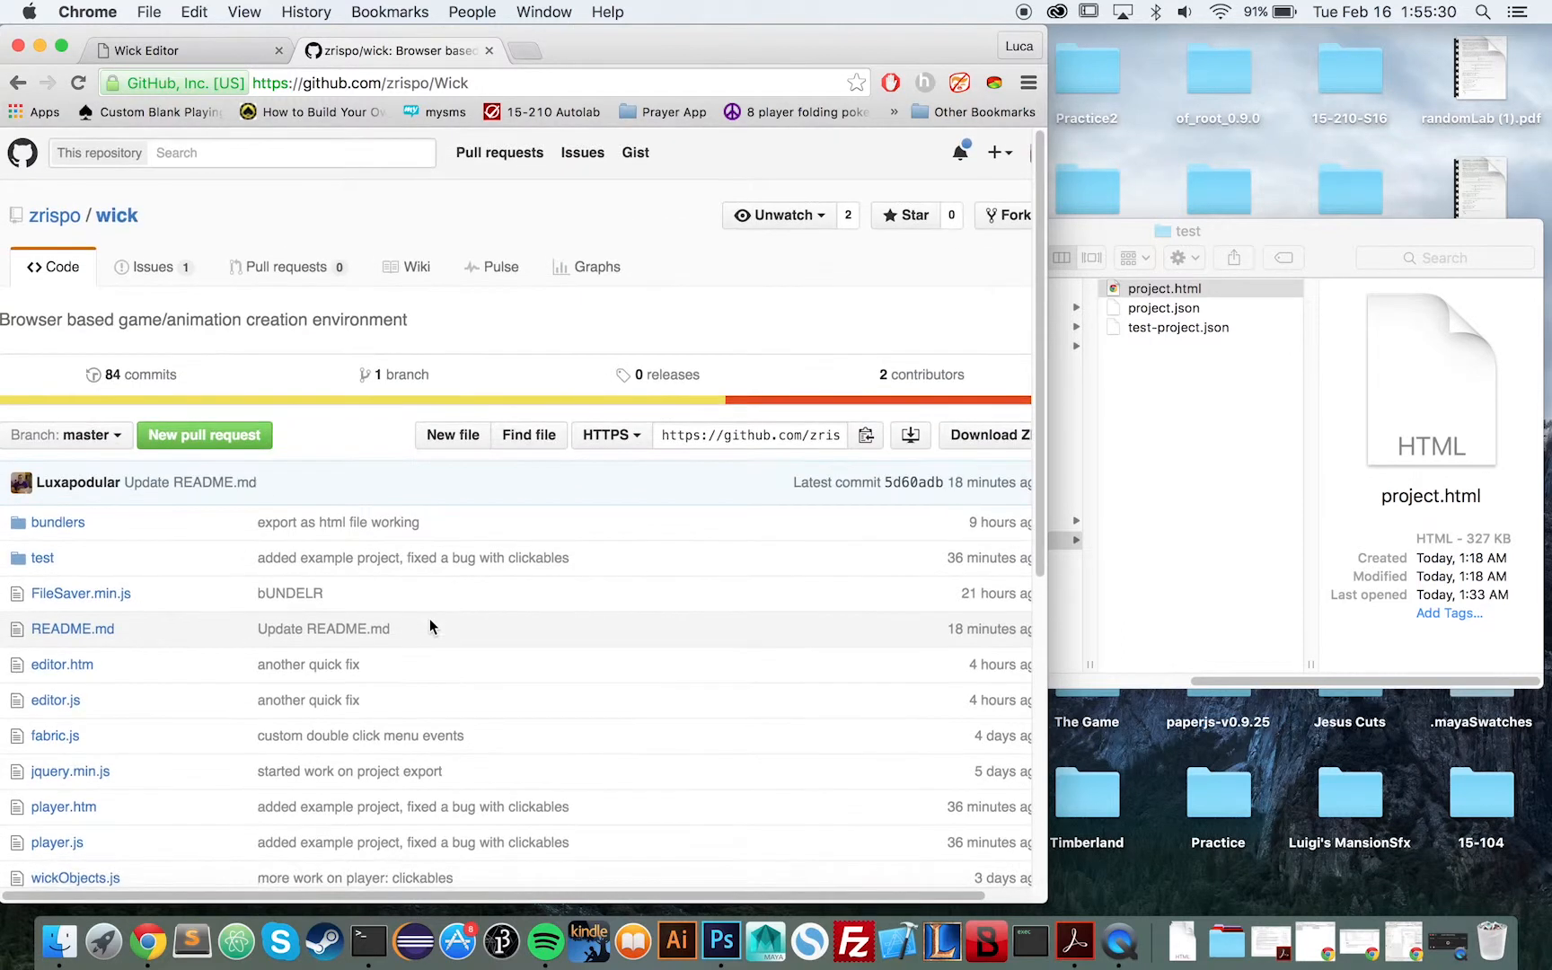
scroll("down", 3)
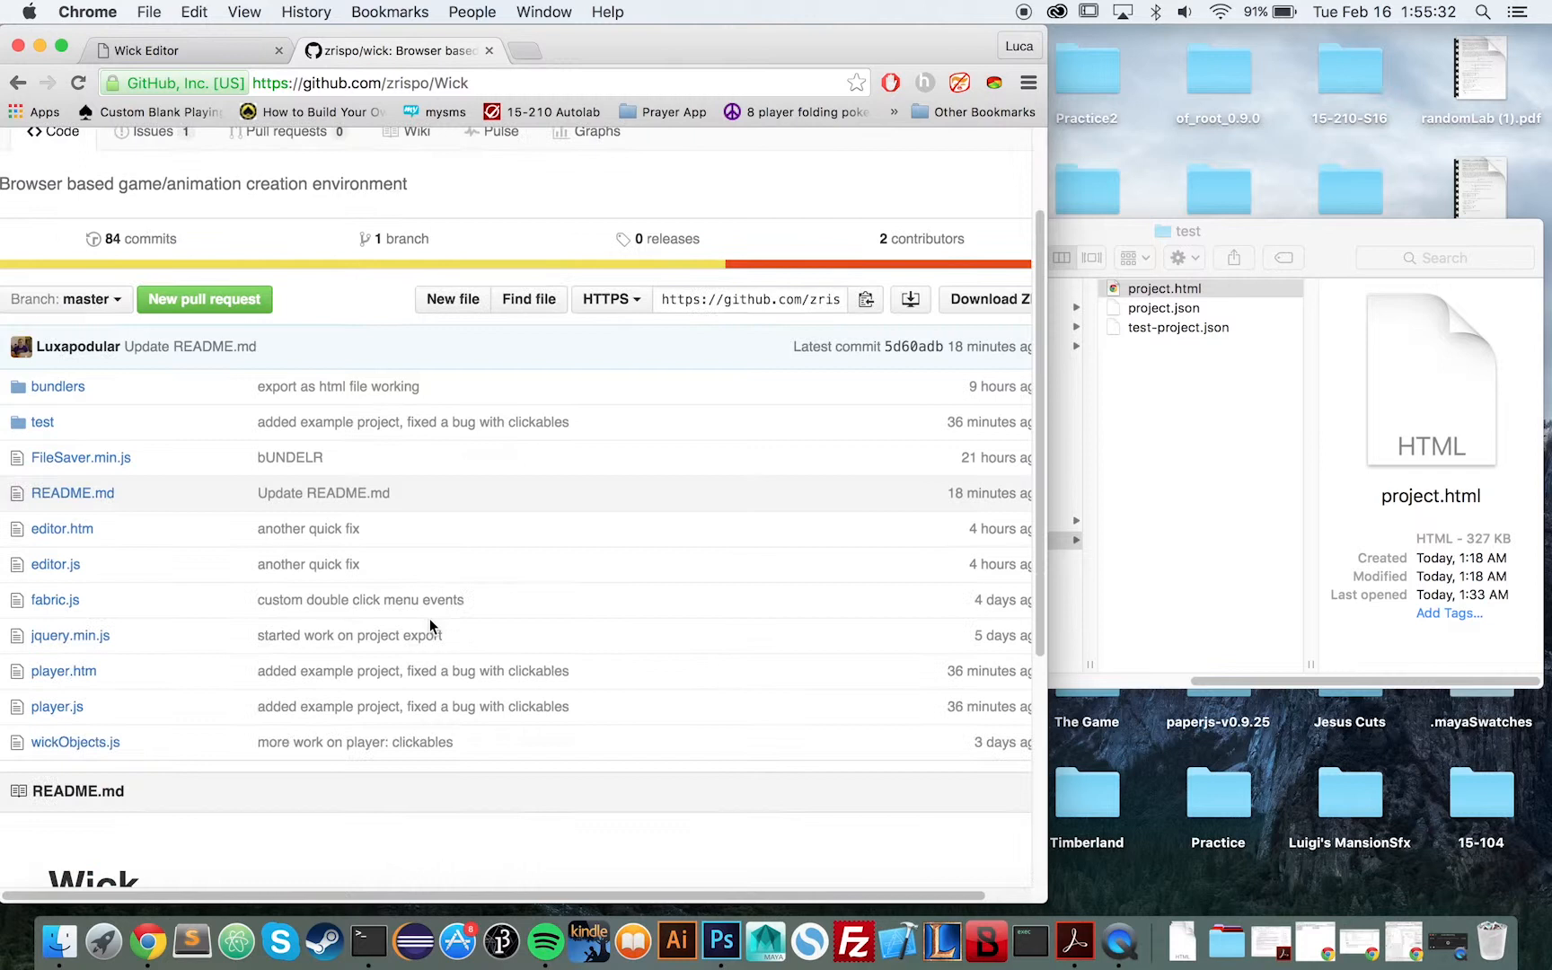